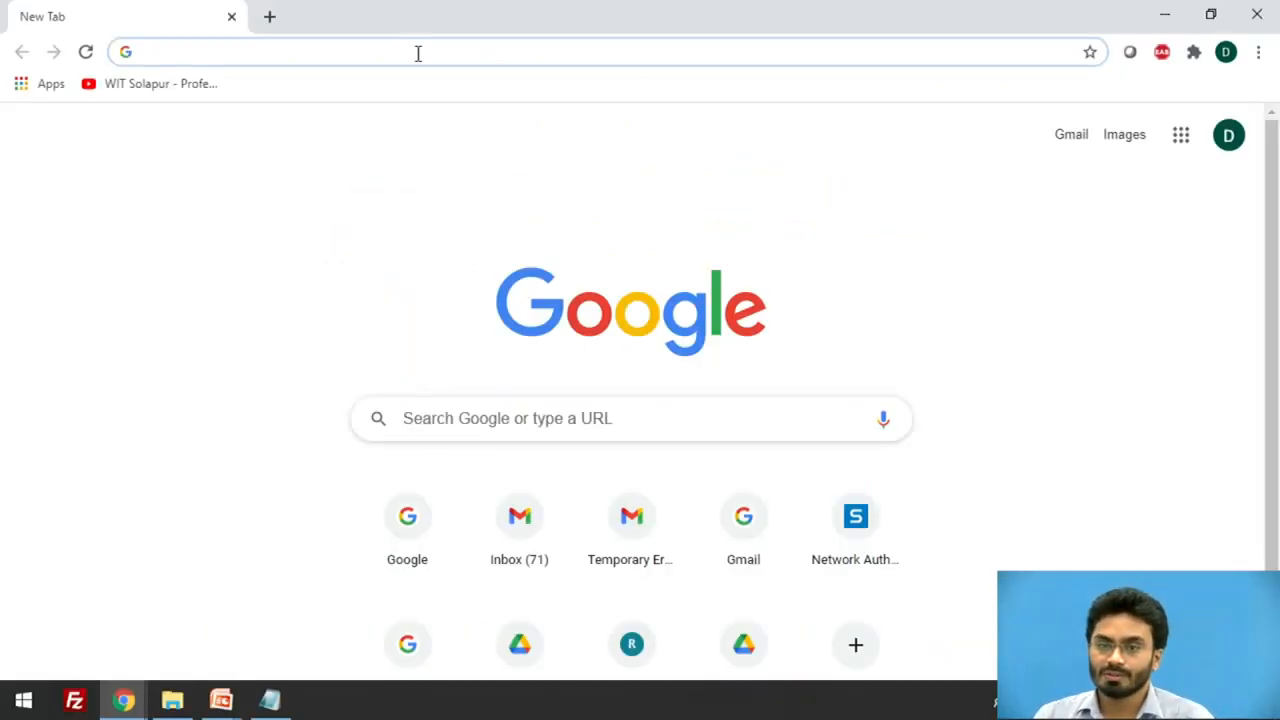
# - Go to github.com/mkovatsc/Copper4Cr and download the repository via Code > Download ZIP
pyautogui.write('https://github.com/mkovatsc/Copper4Cr')
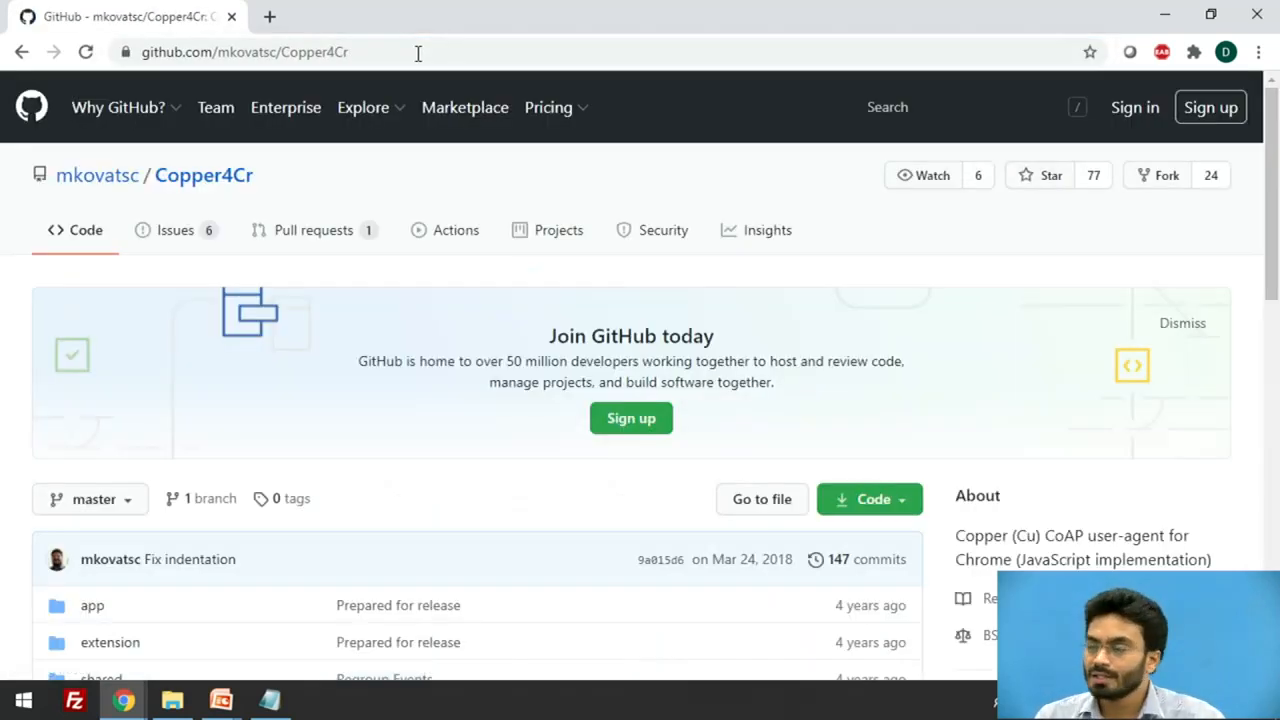
pyautogui.moveTo(825, 417)
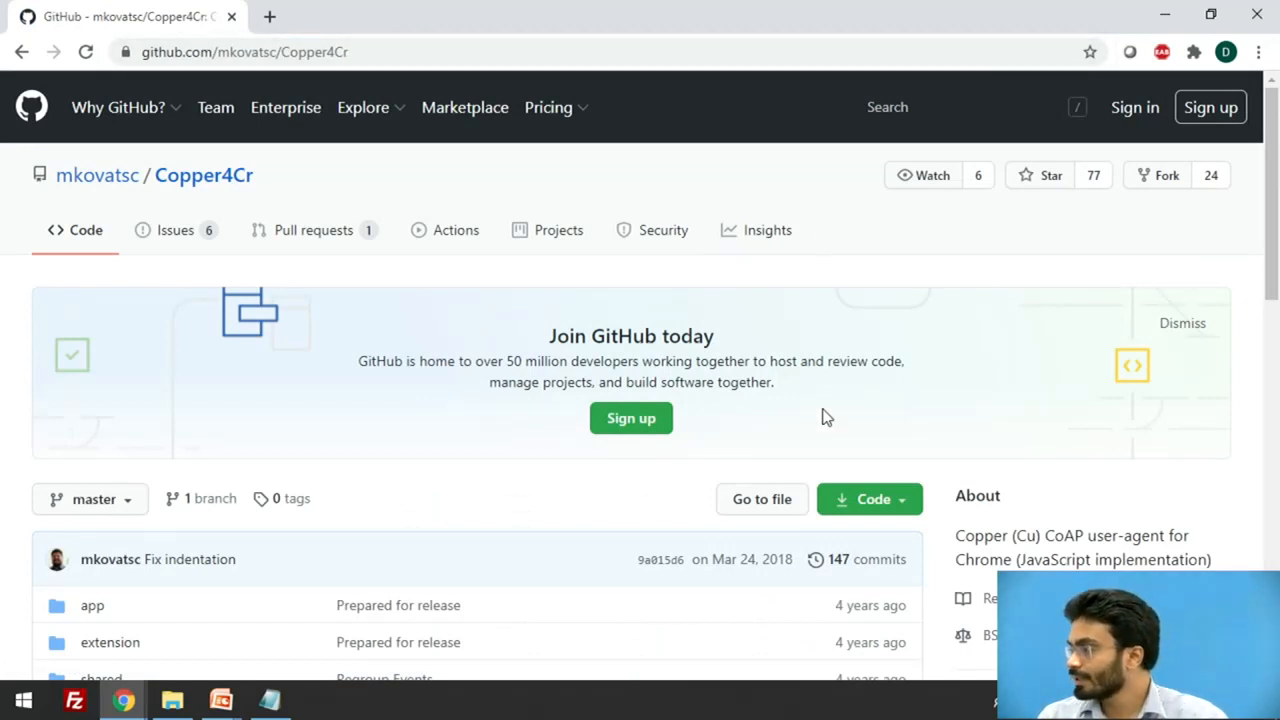
pyautogui.click(869, 499)
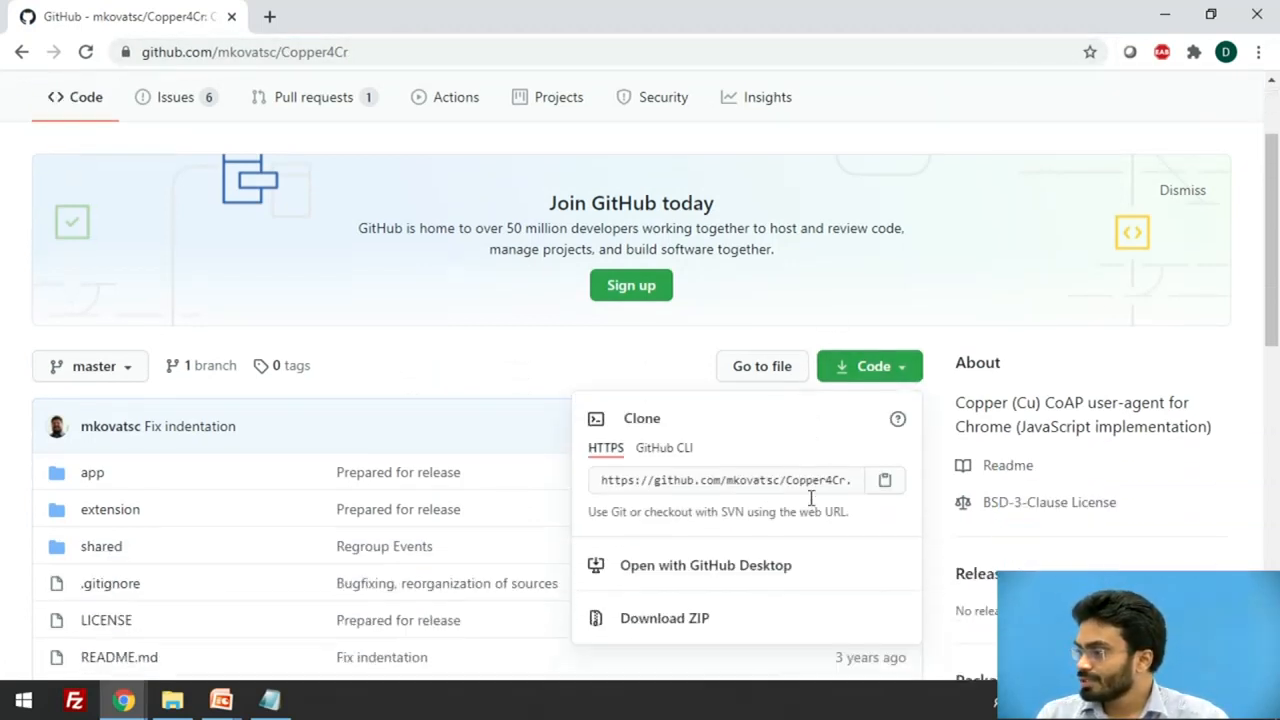
pyautogui.scroll(-3)
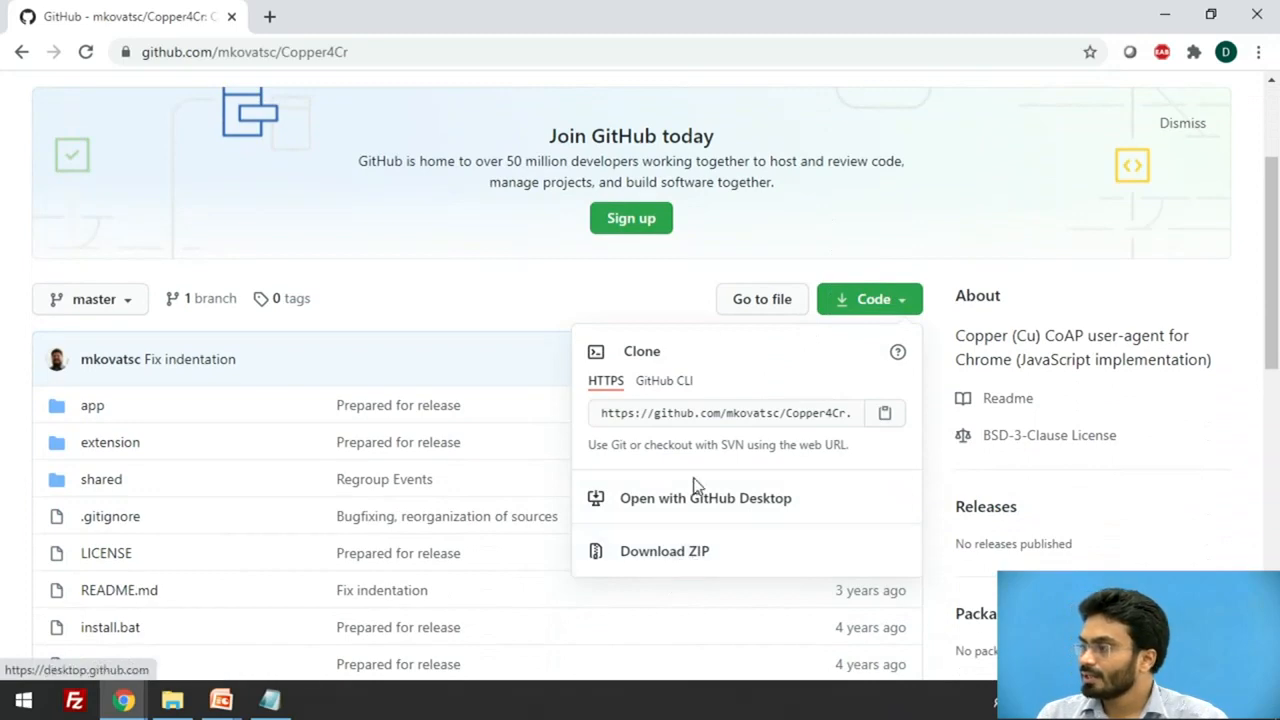
pyautogui.click(664, 551)
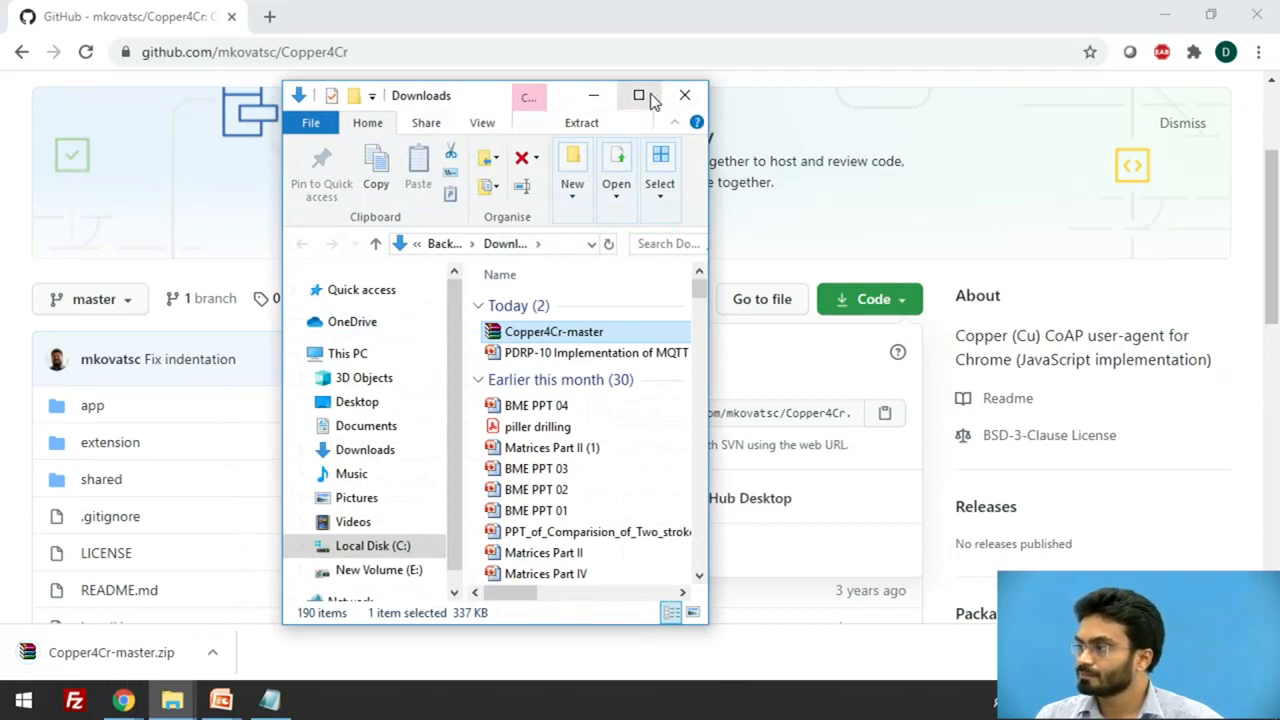
# - Make a 'copper' desktop folder, paste the Copper4Cr-master ZIP in, and extract it with WinRAR
pyautogui.click(637, 95)
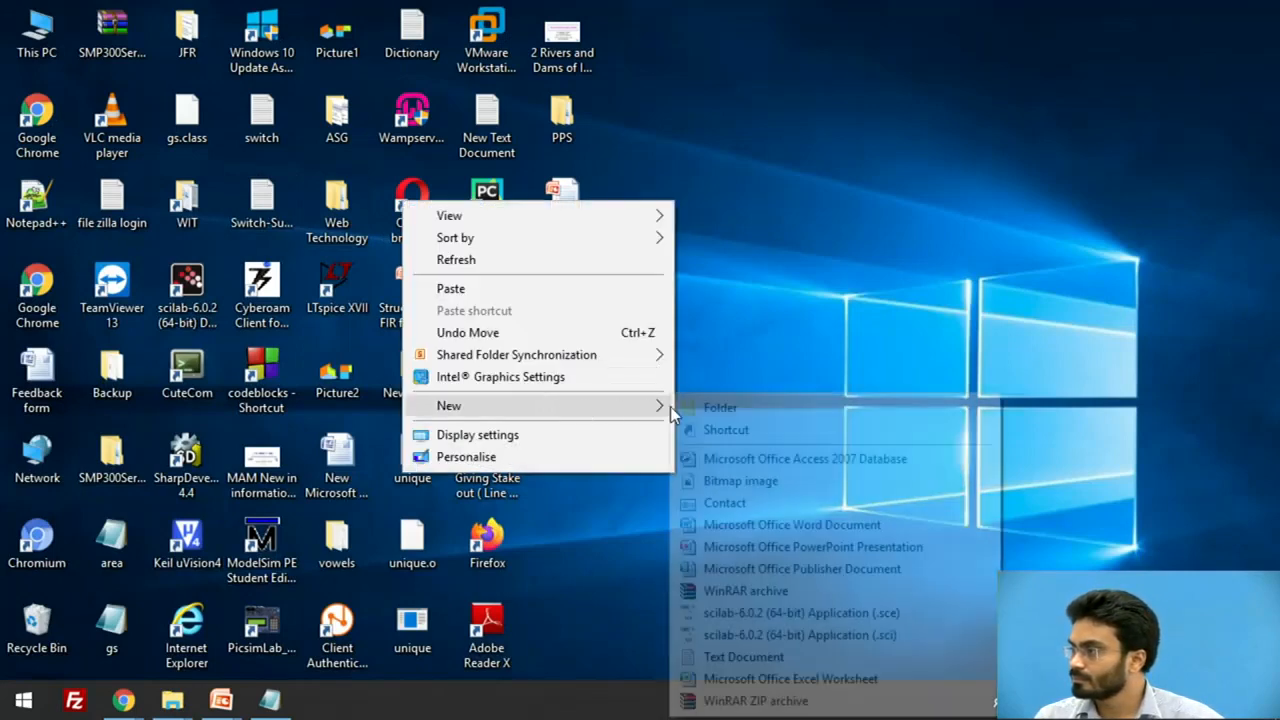
pyautogui.click(719, 407)
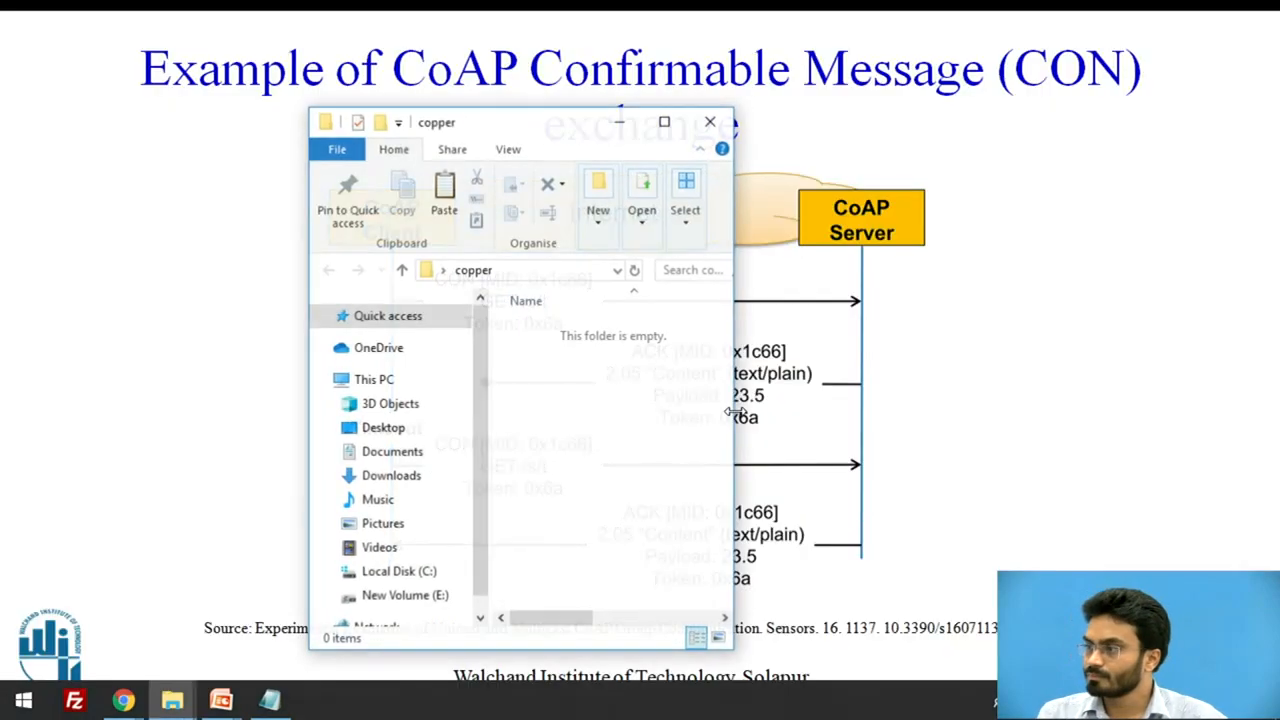
pyautogui.click(663, 121)
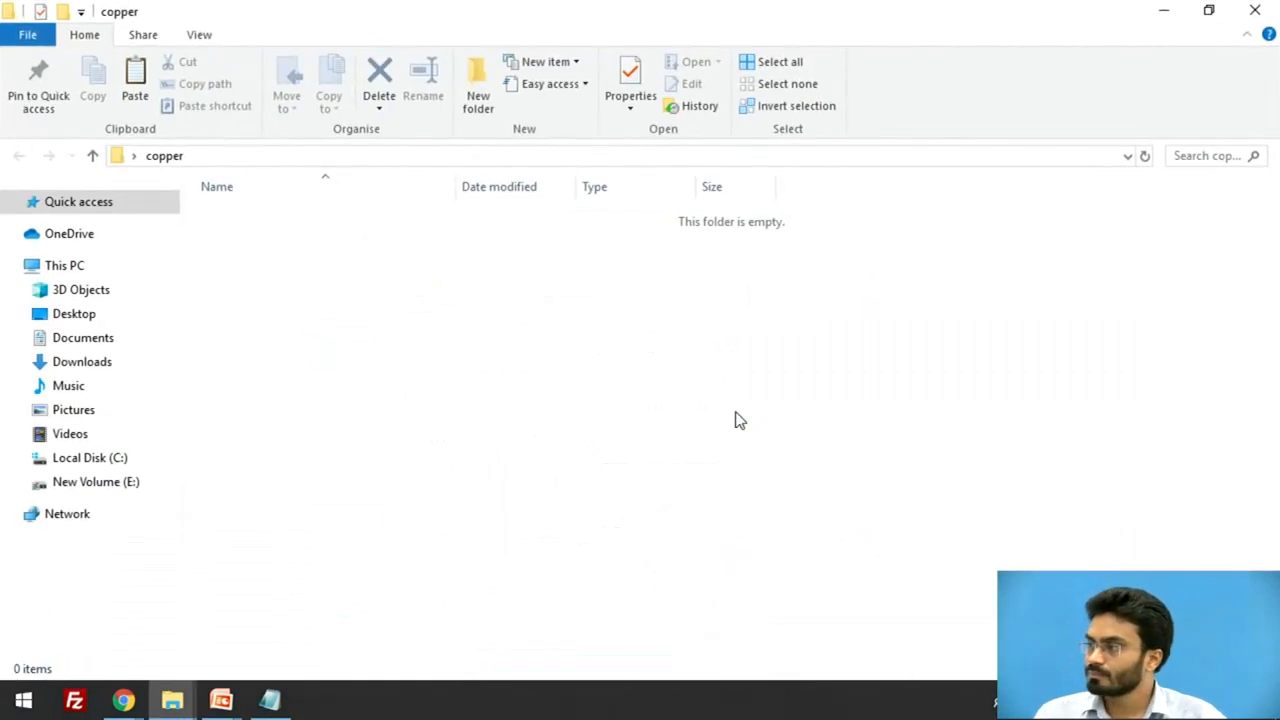
pyautogui.moveTo(593, 393)
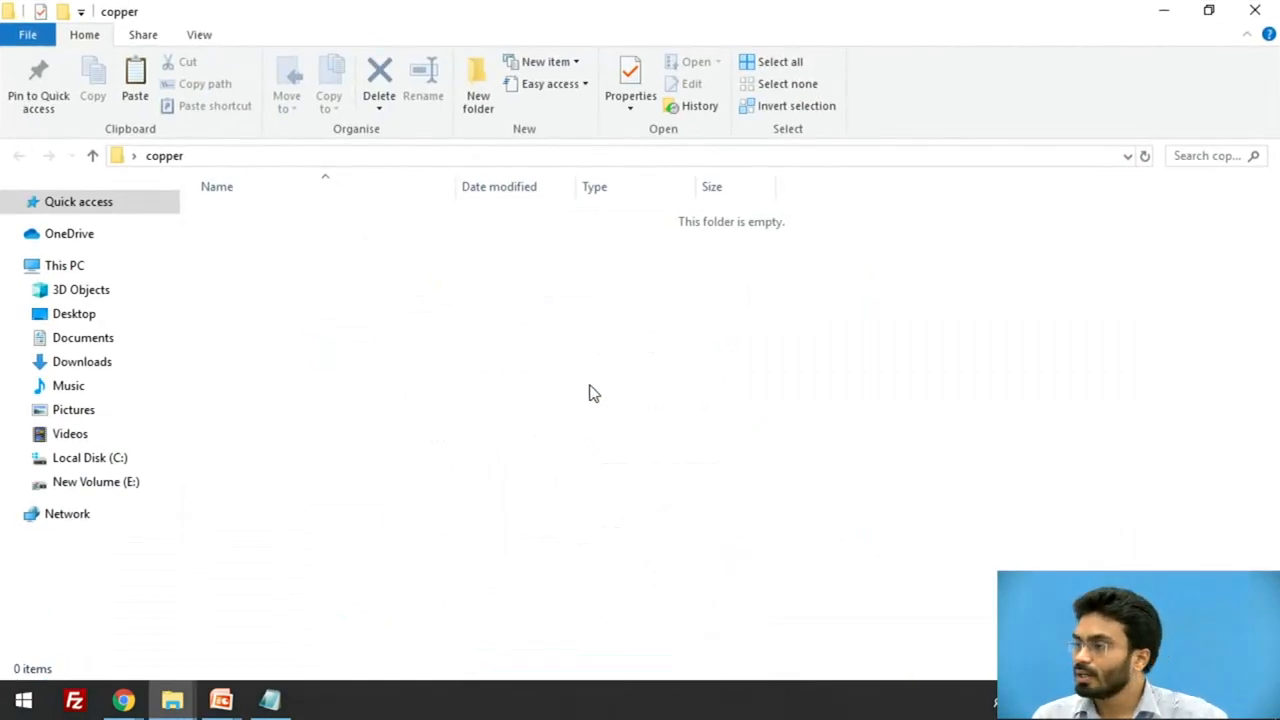
pyautogui.rightClick(270, 215)
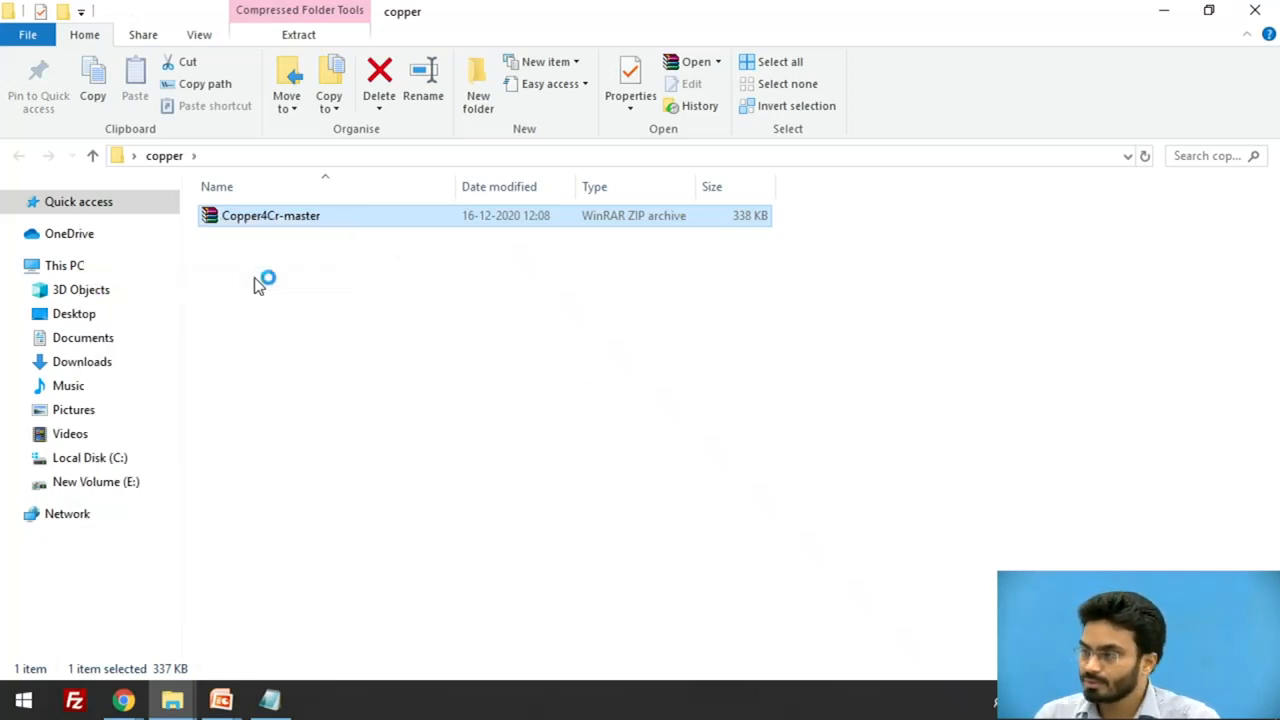
pyautogui.doubleClick(270, 215)
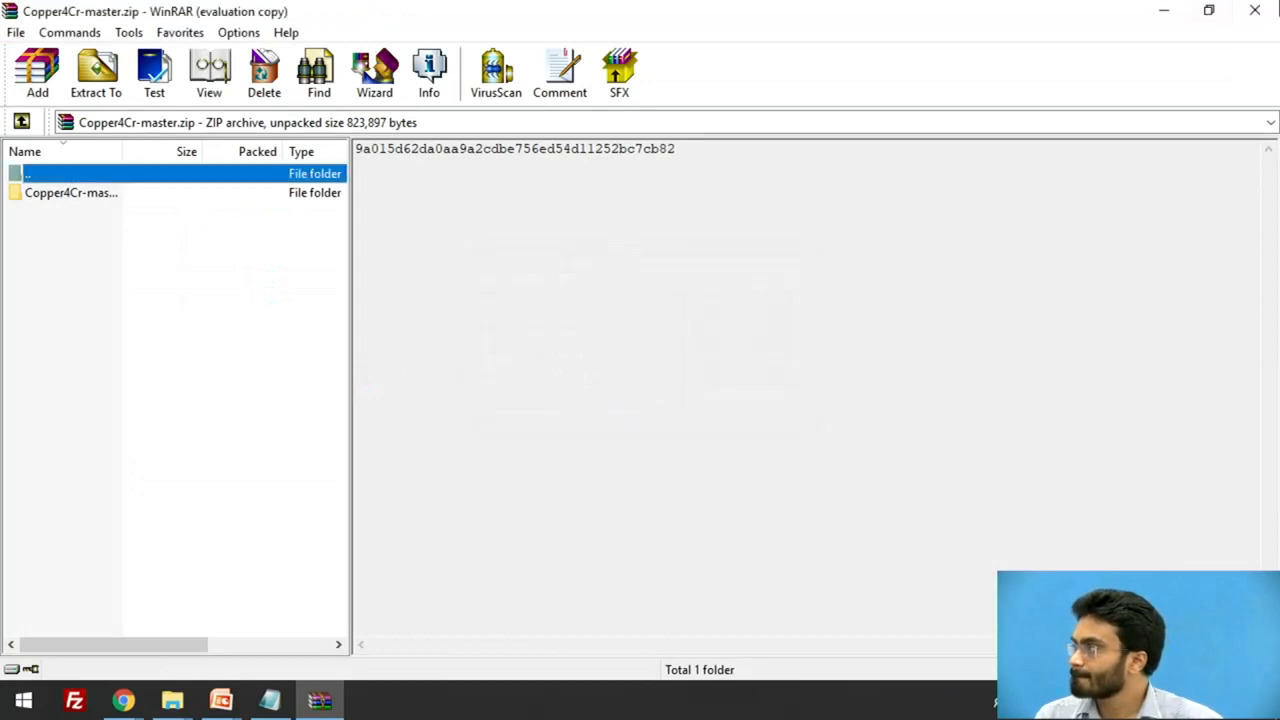
pyautogui.click(172, 698)
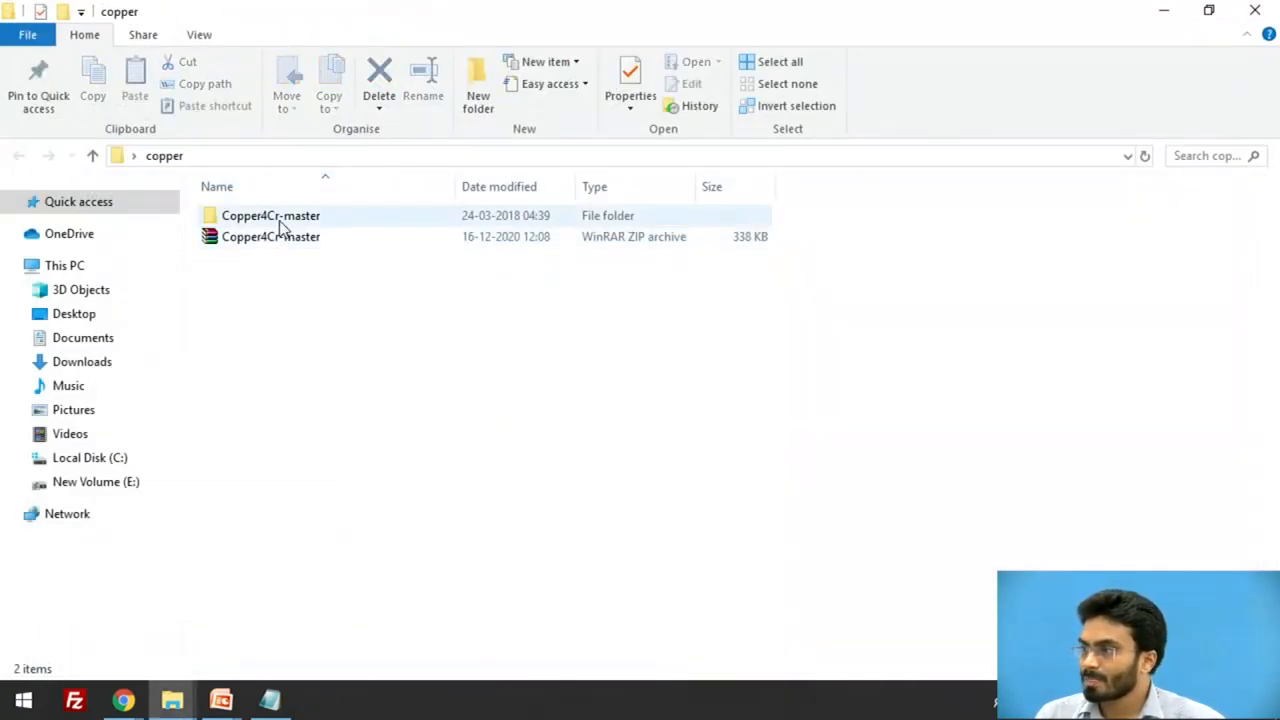
pyautogui.moveTo(284, 222)
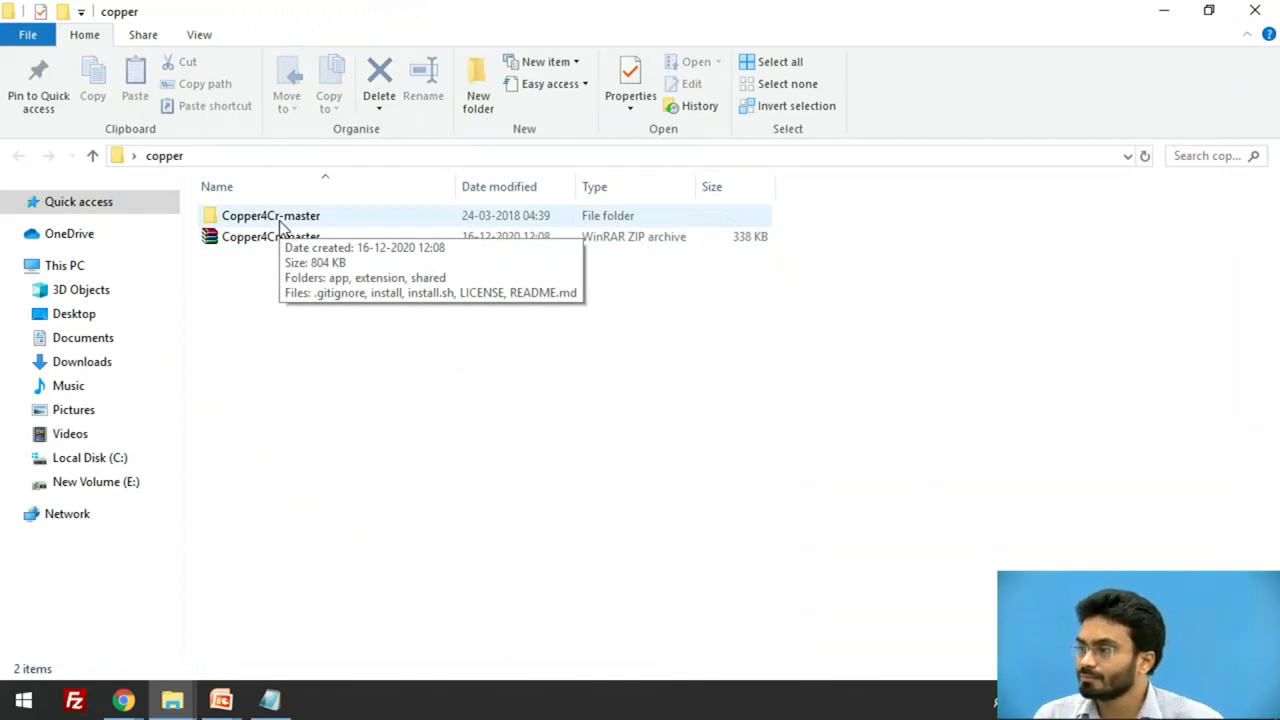
# - Open the extracted Copper4Cr-master folder and select its app folder
pyautogui.doubleClick(270, 215)
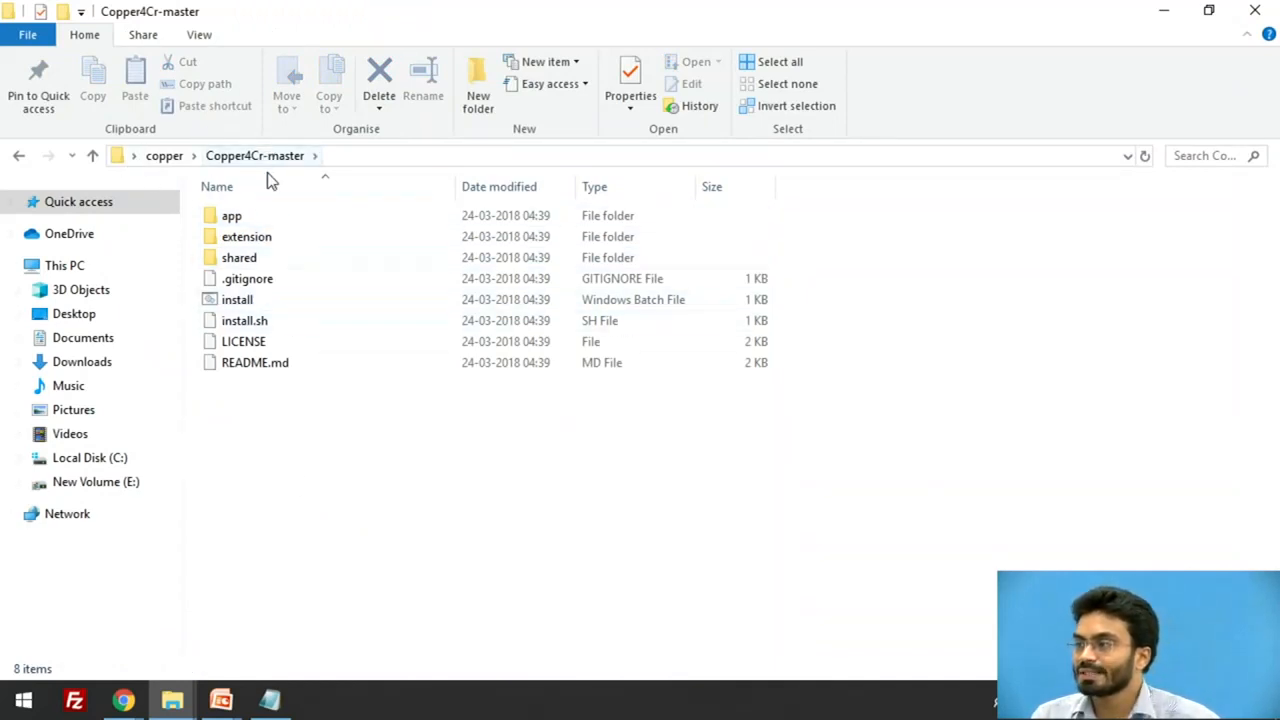
pyautogui.click(231, 215)
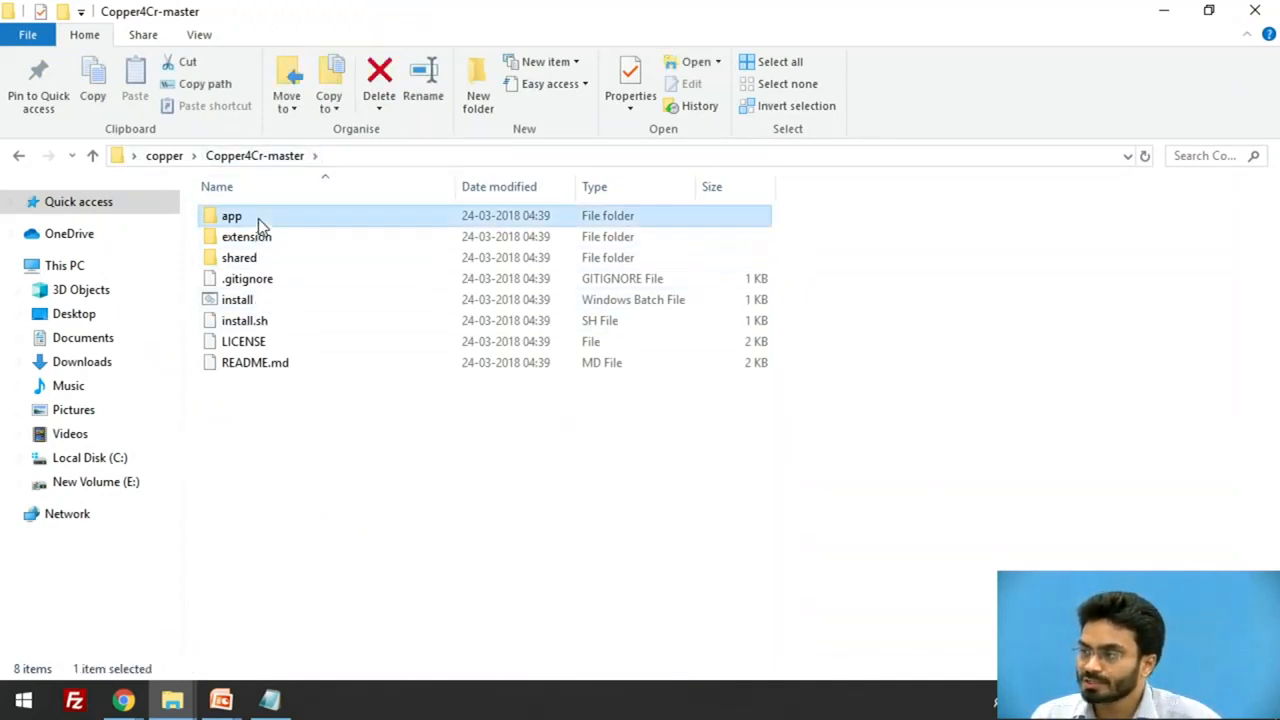
pyautogui.click(248, 236)
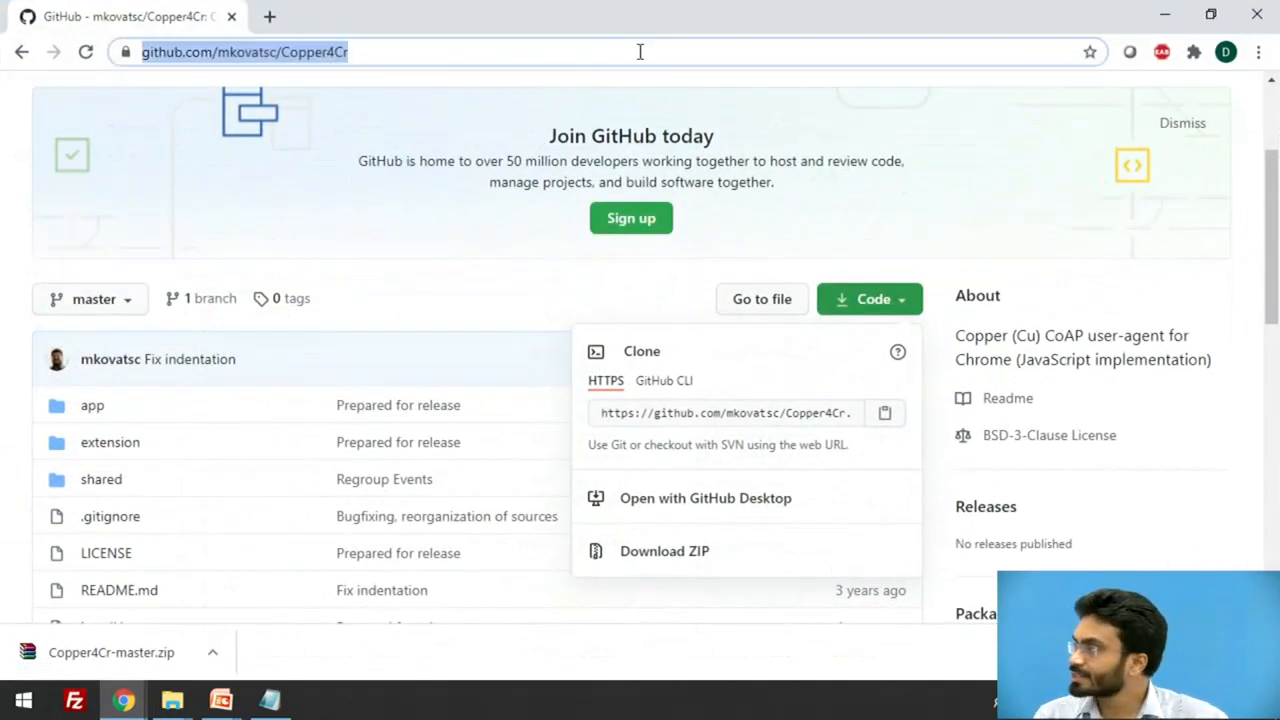
# - Go from Chrome's menu into Settings and on to the Extensions page
pyautogui.click(1258, 52)
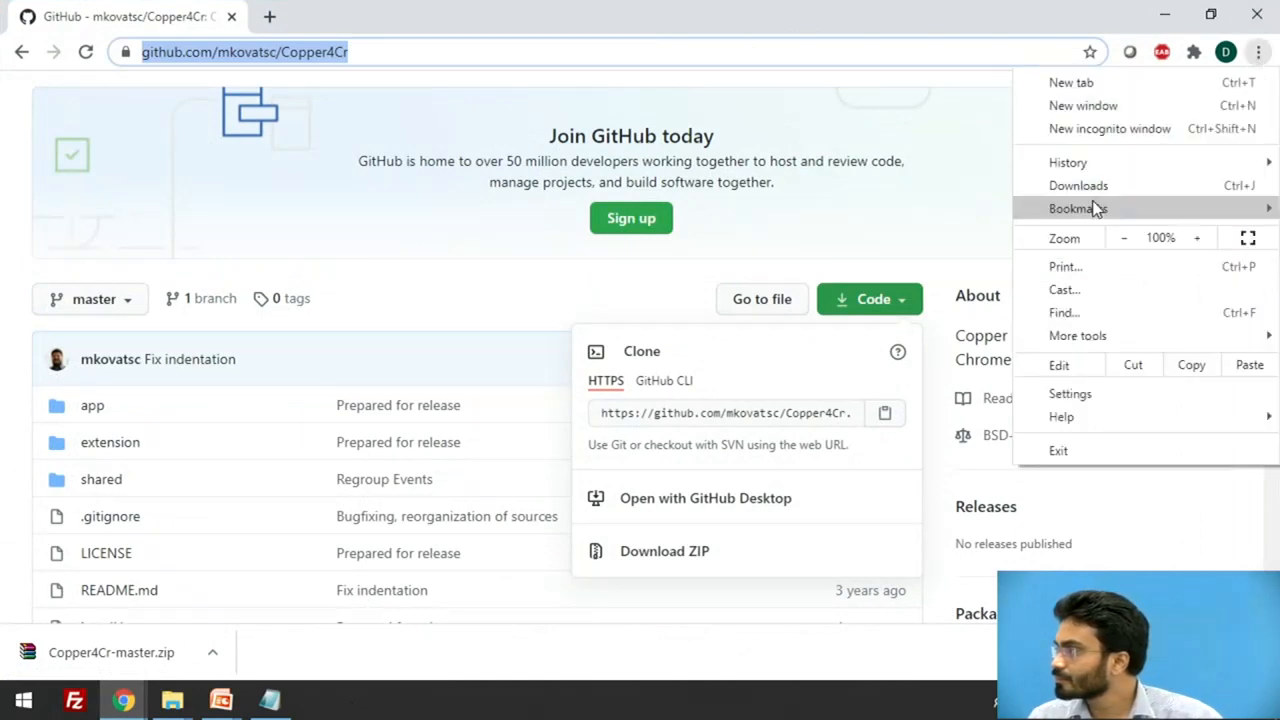
pyautogui.click(1078, 208)
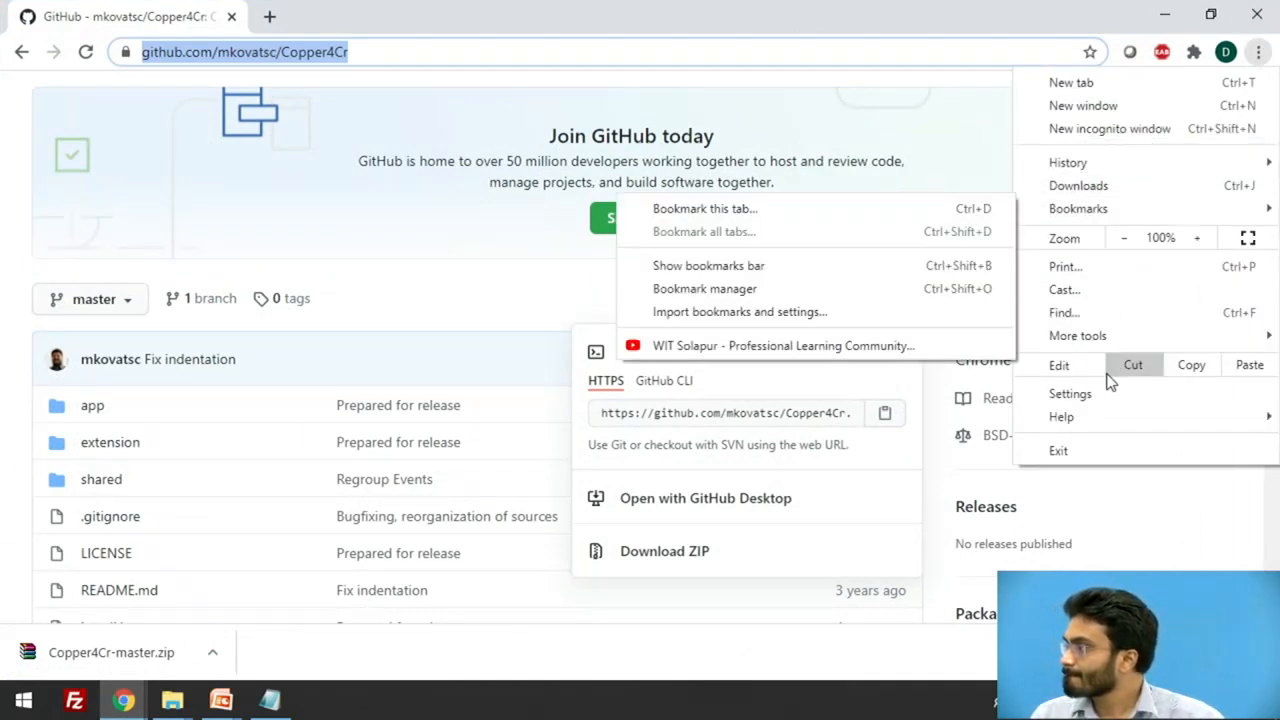
pyautogui.click(1069, 393)
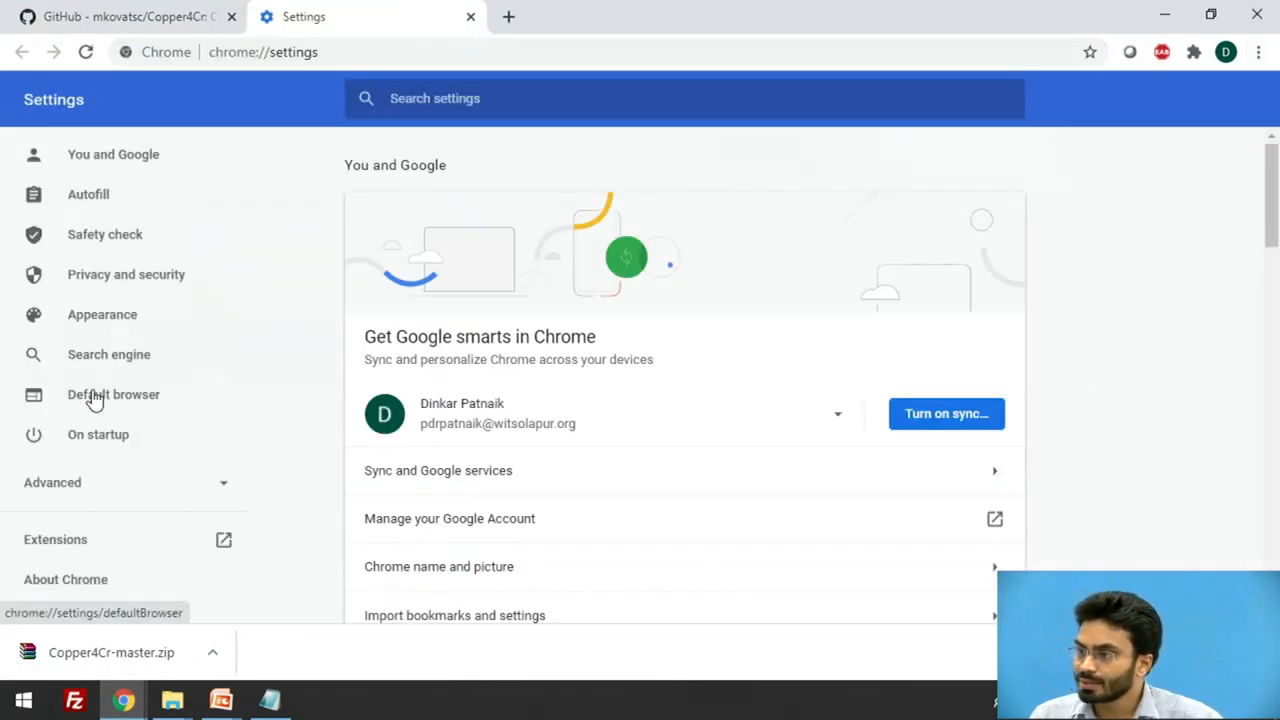
pyautogui.moveTo(58, 552)
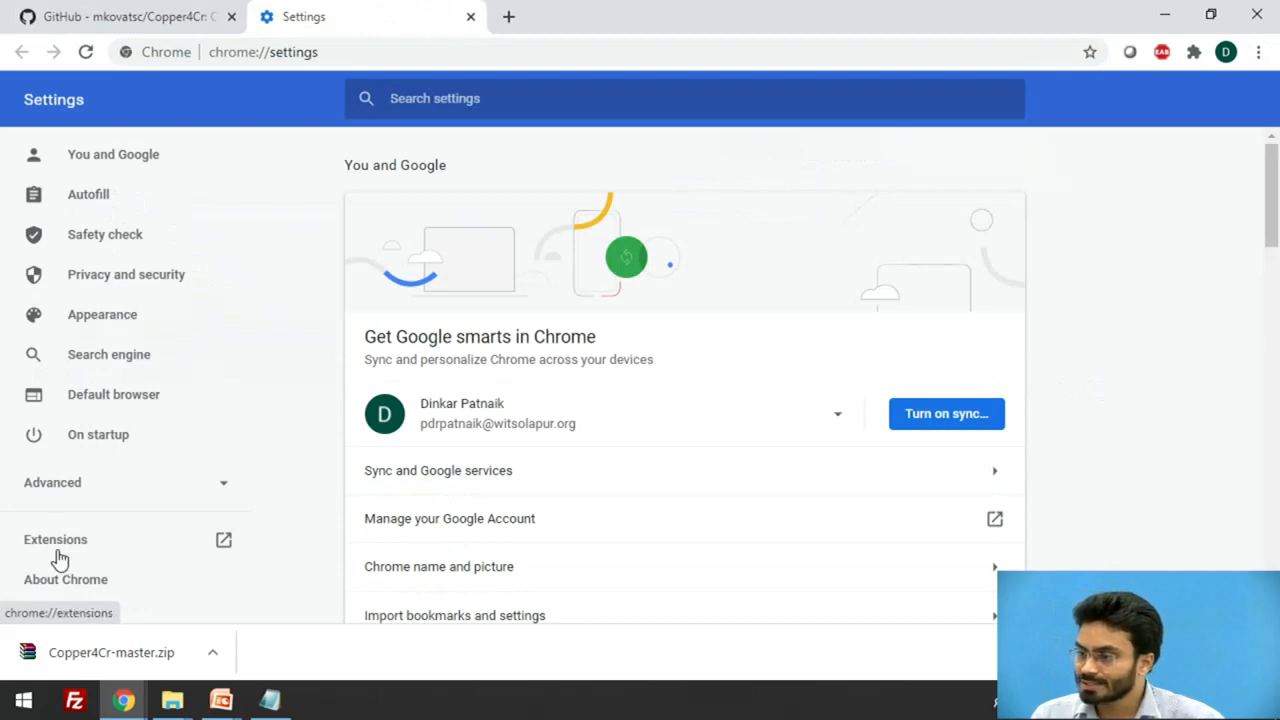
pyautogui.click(55, 539)
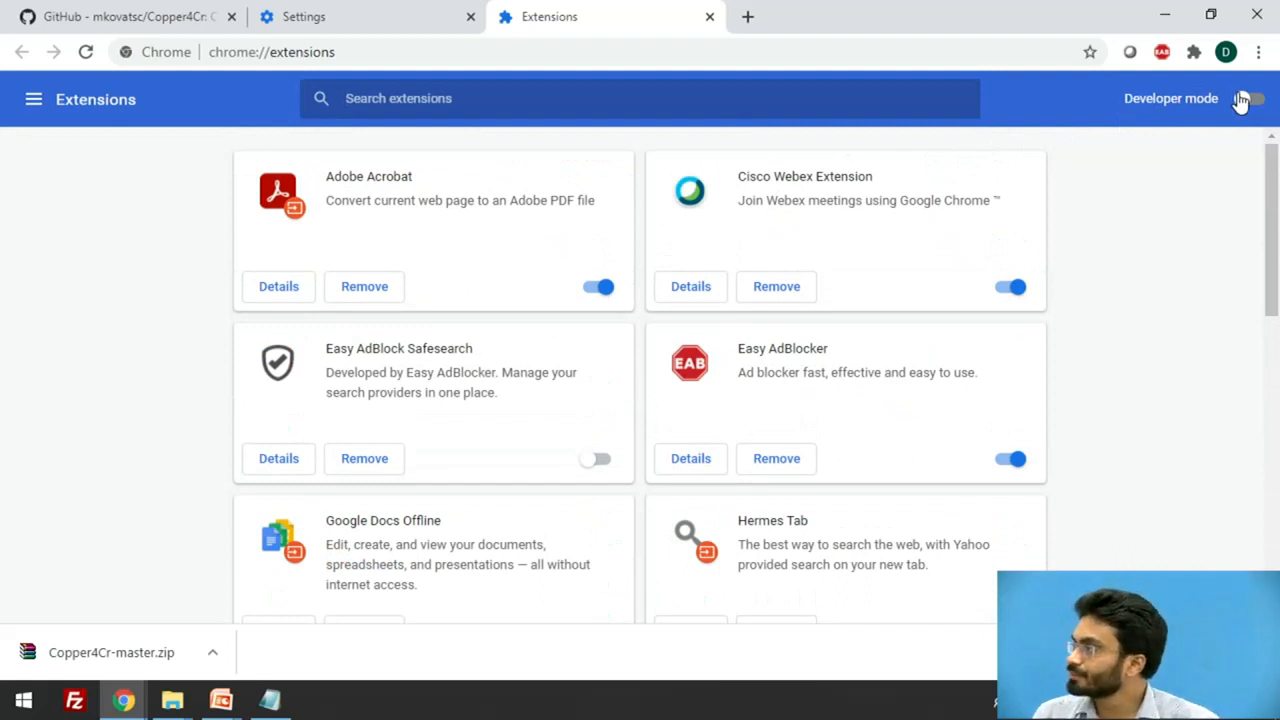
# - Enable developer mode and load Copper4Cr-master's extension folder as an unpacked extension
pyautogui.click(1255, 99)
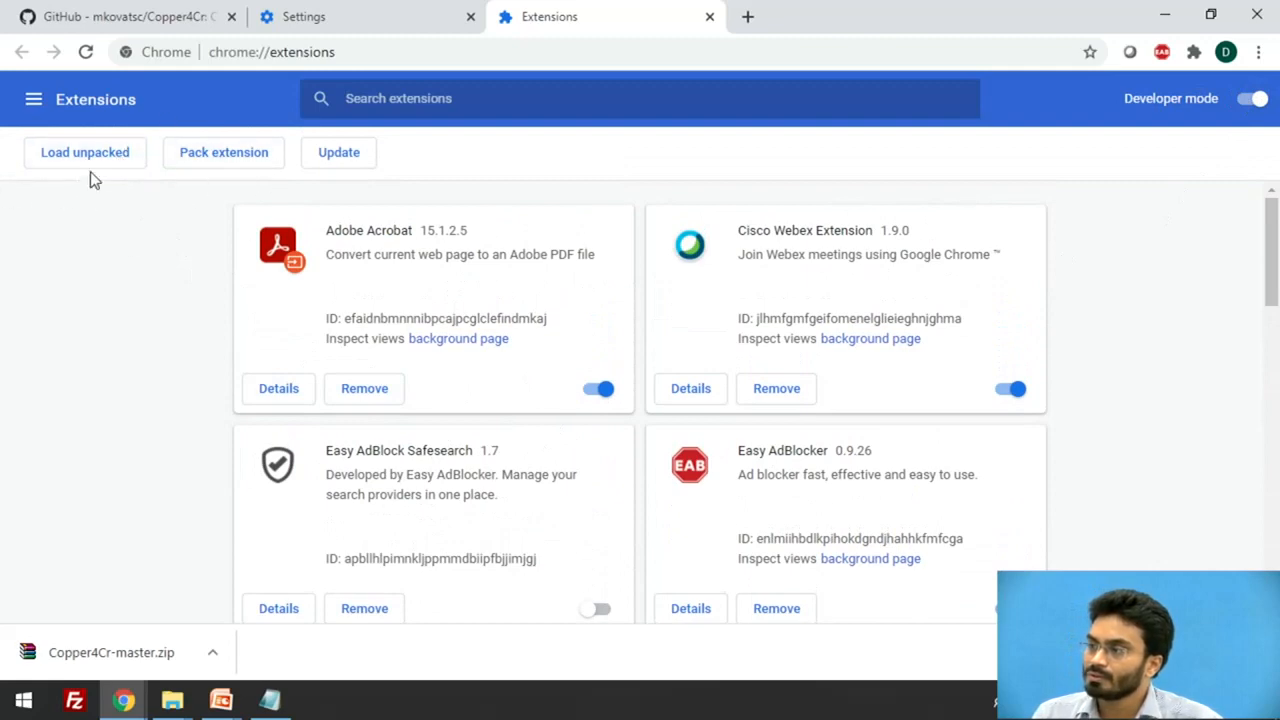
pyautogui.moveTo(96, 158)
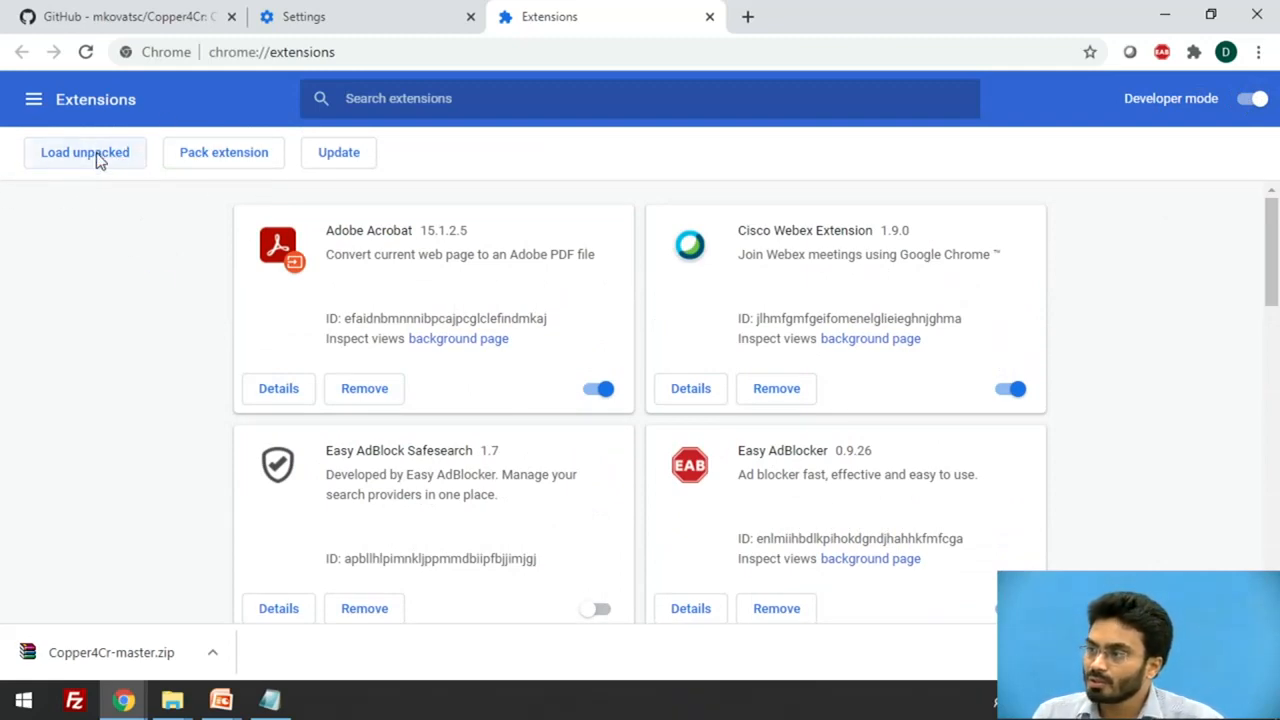
pyautogui.click(84, 152)
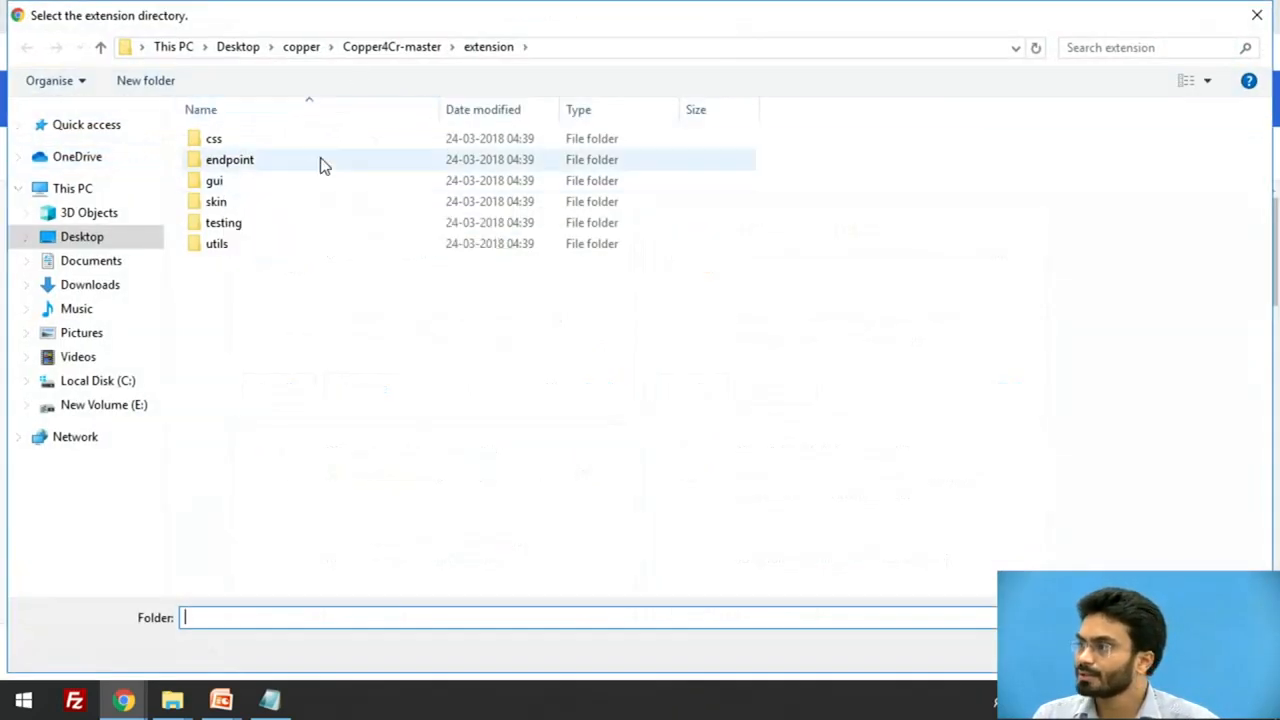
pyautogui.click(391, 47)
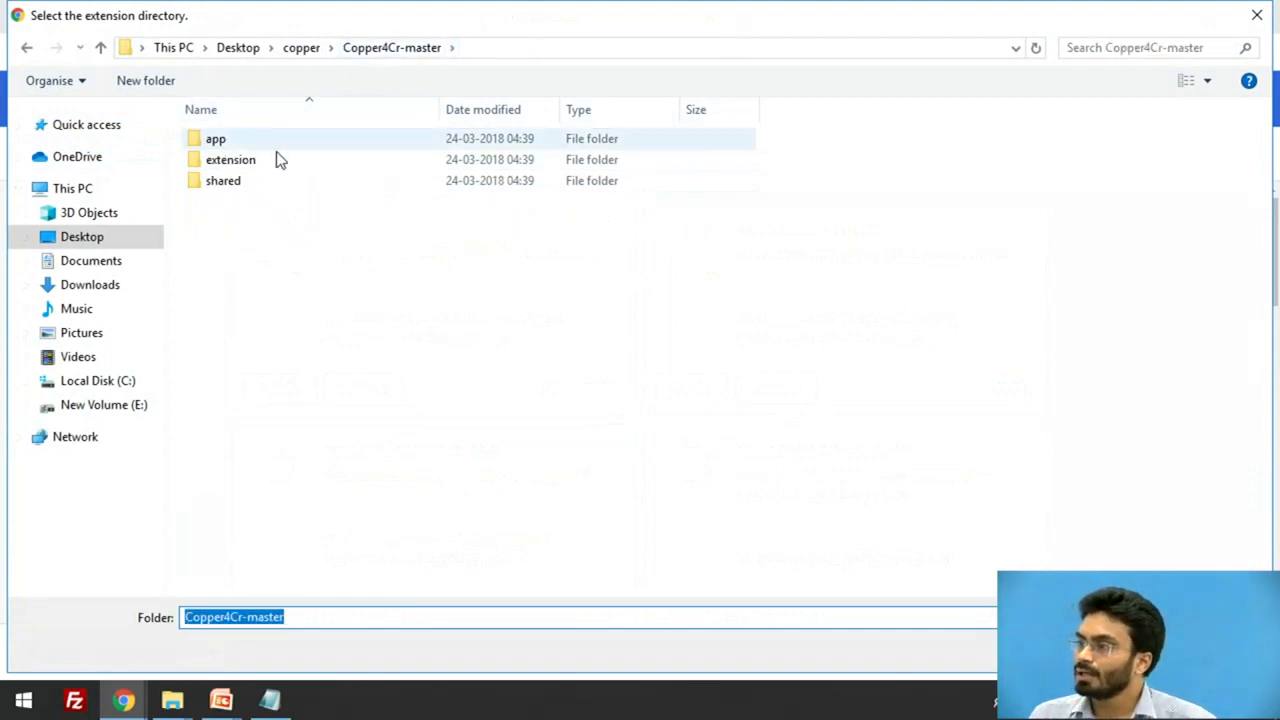
pyautogui.click(230, 159)
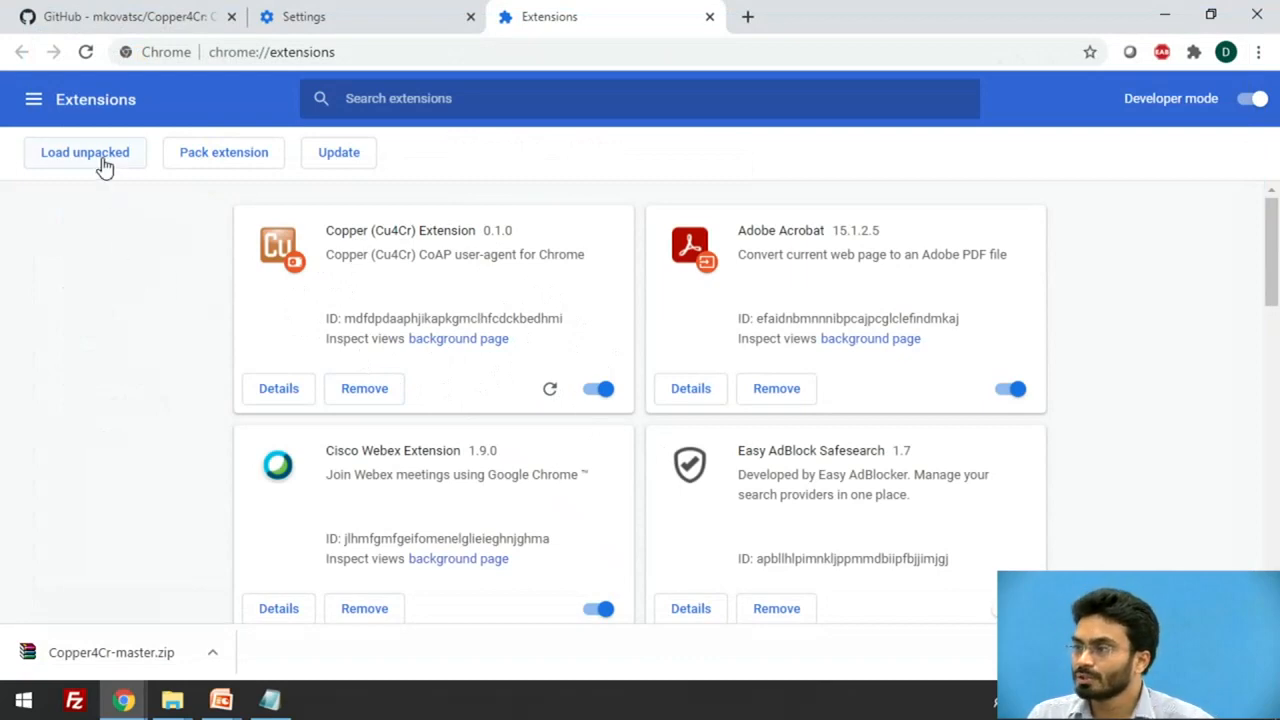
pyautogui.click(85, 152)
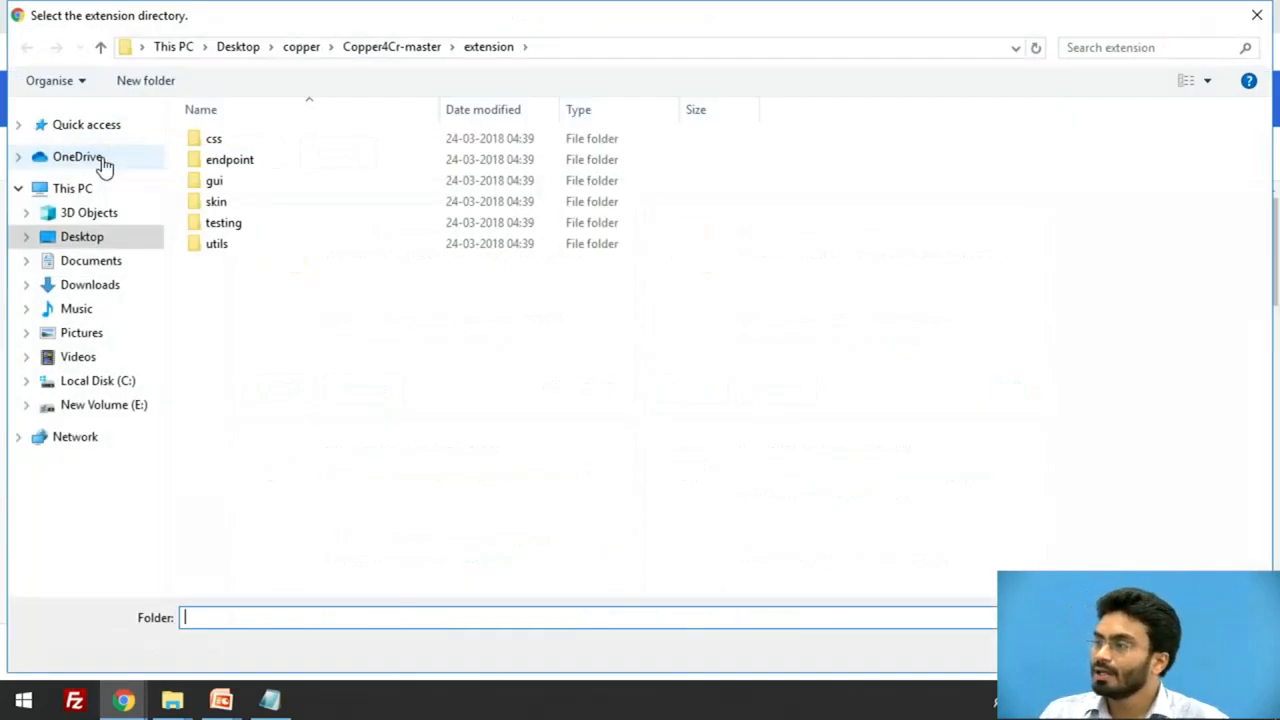
pyautogui.click(391, 47)
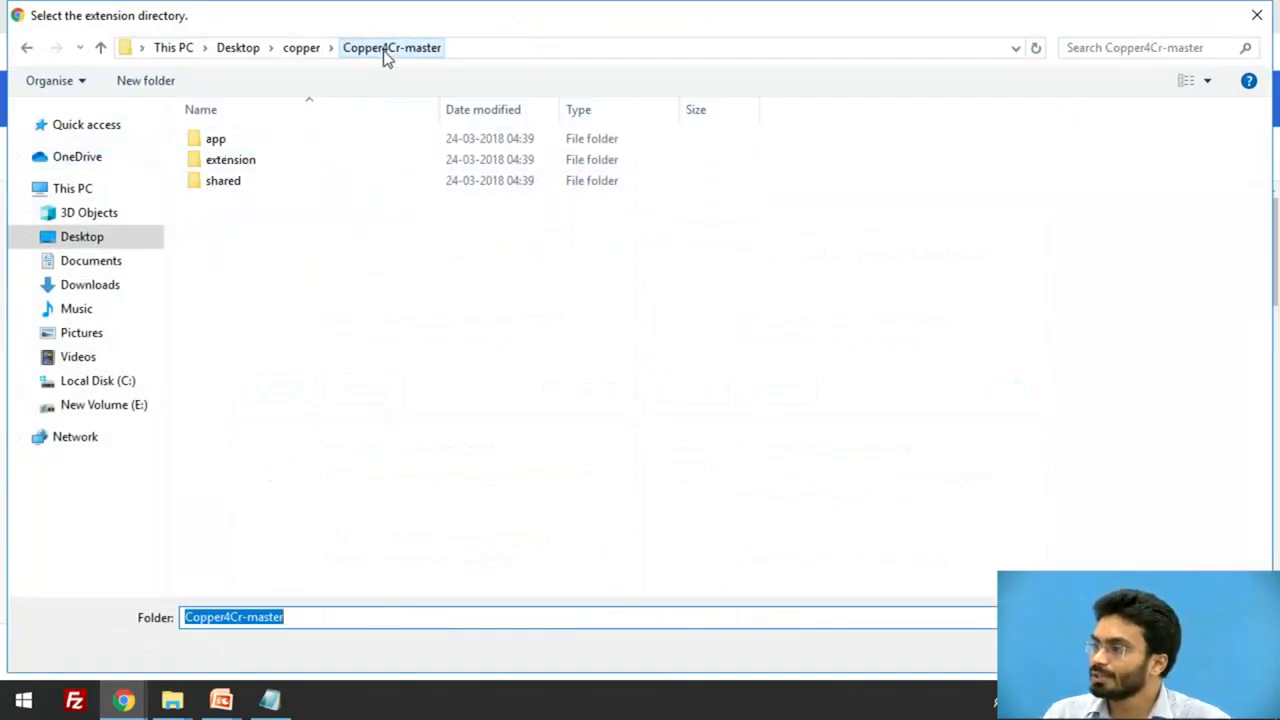
pyautogui.click(214, 138)
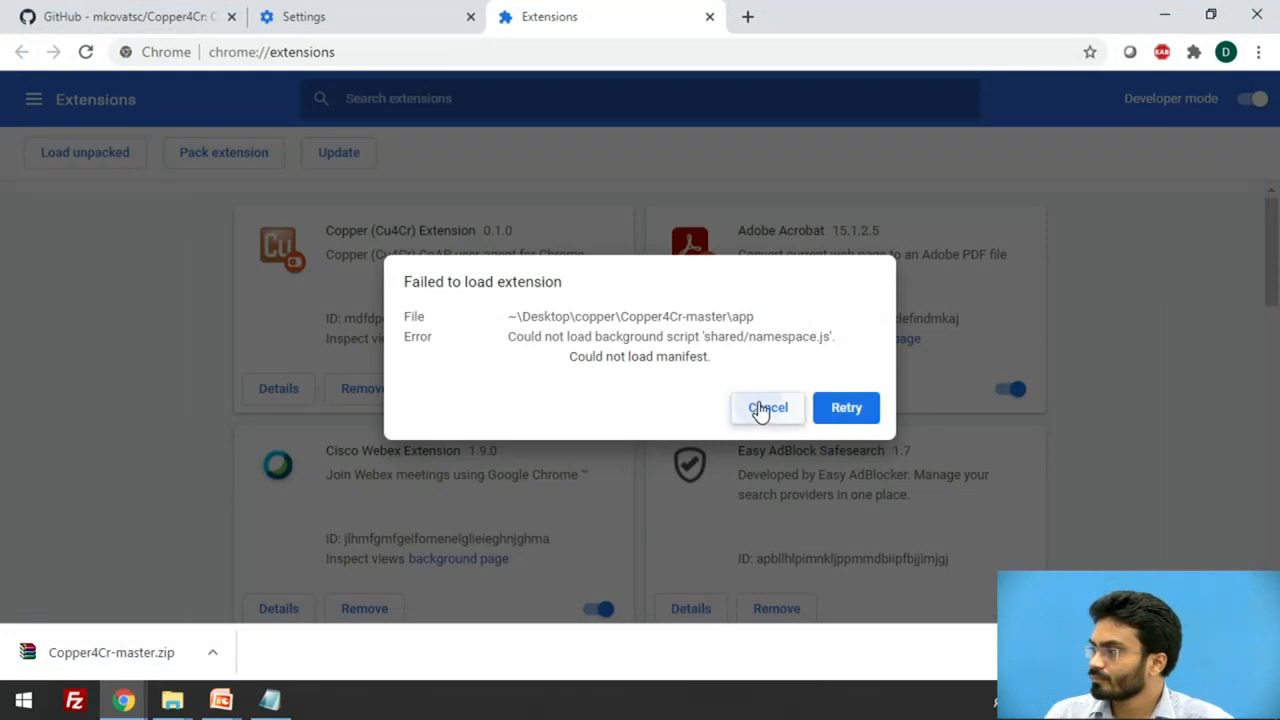
pyautogui.click(768, 407)
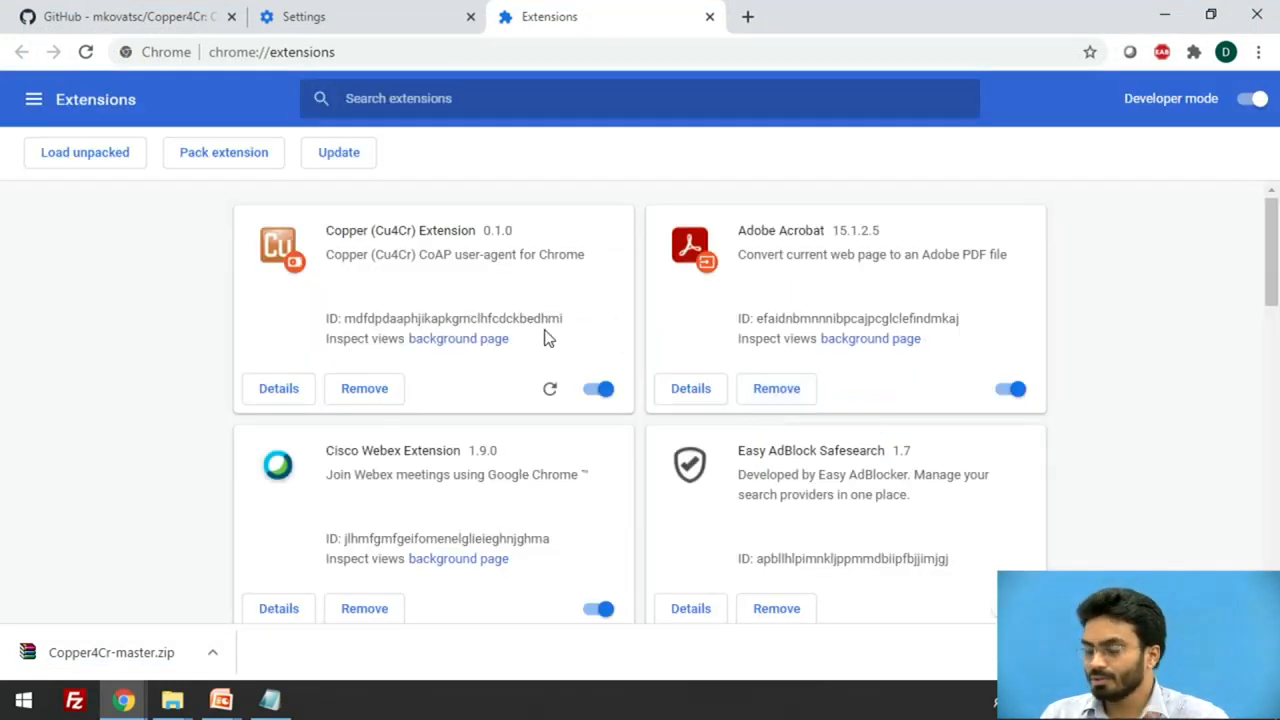
pyautogui.click(549, 389)
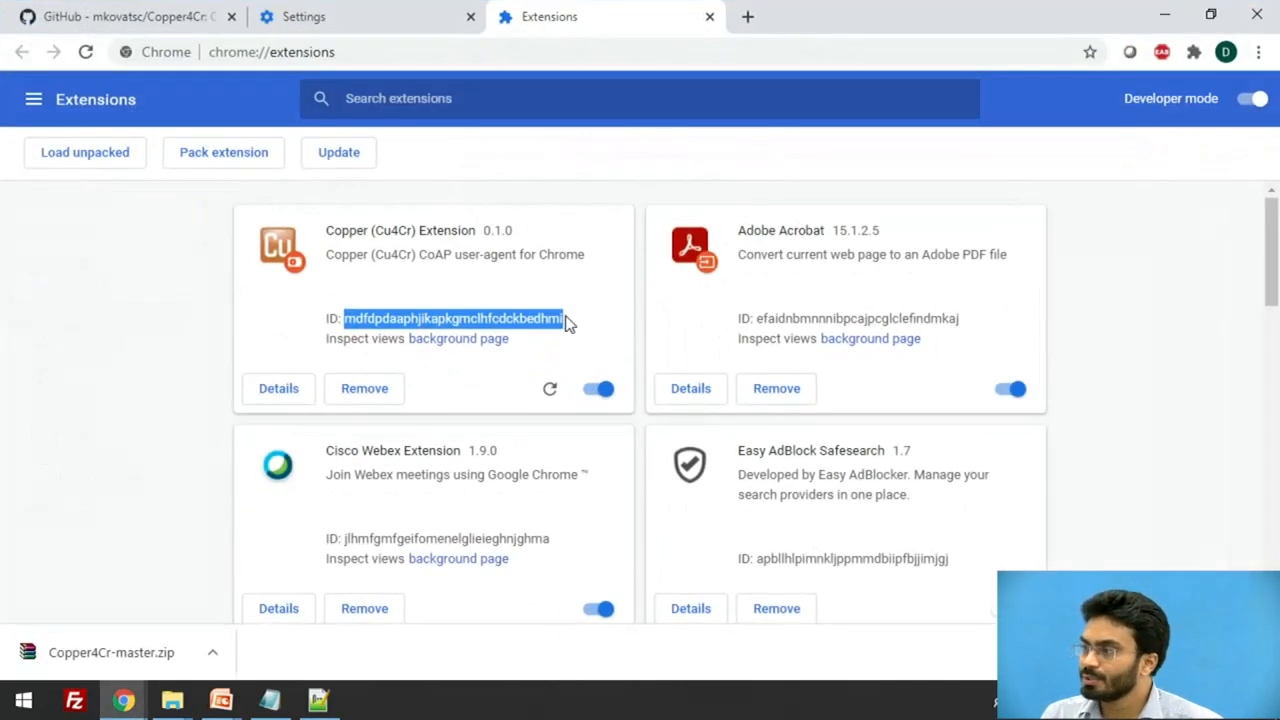
# - Copy the Copper (Cu4Cr) Extension's ID from its card and switch to File Explorer
pyautogui.rightClick(473, 318)
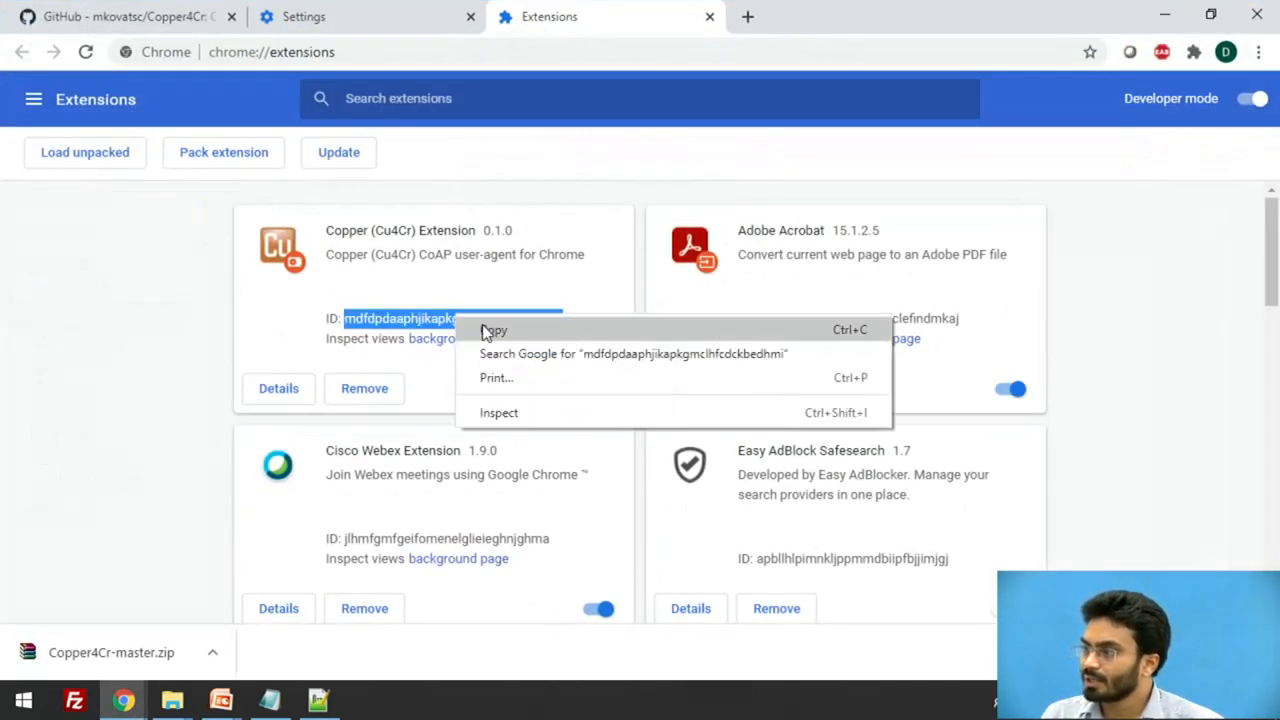
pyautogui.click(496, 330)
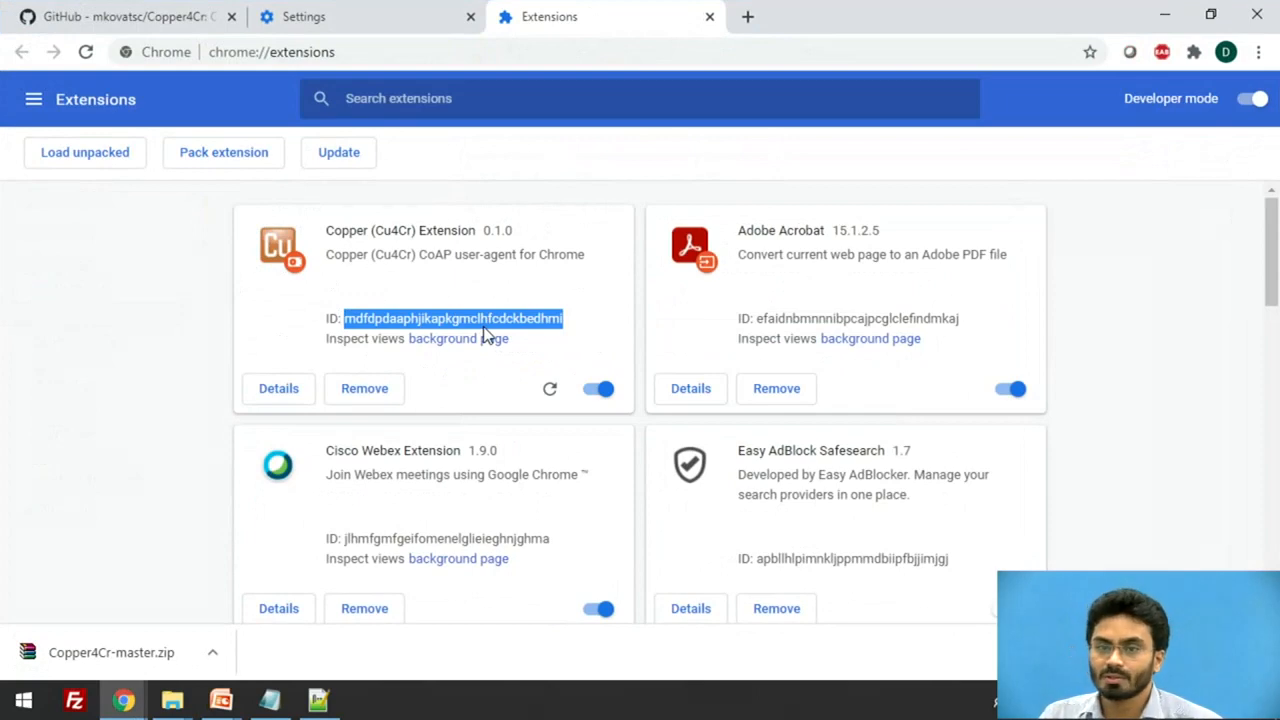
pyautogui.click(171, 699)
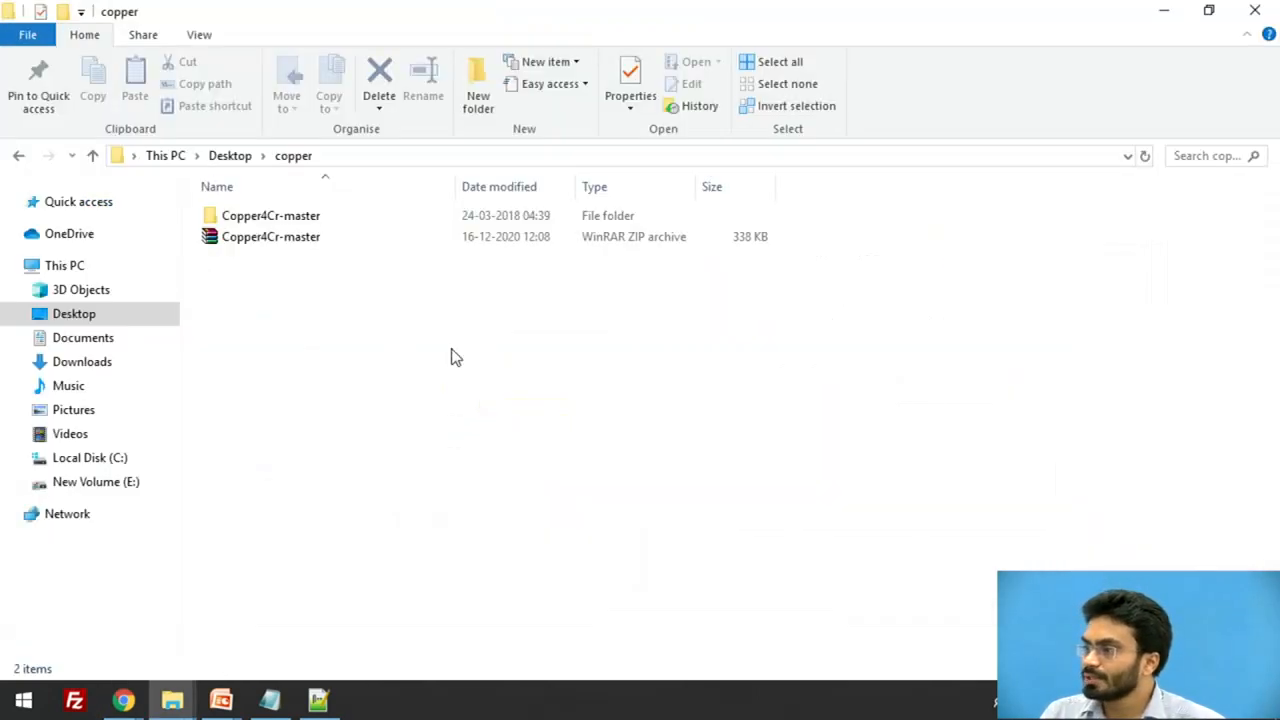
# - Browse to Copper4Cr-master > extension > endpoint and open ClientPortChrome.js in Notepad++
pyautogui.click(270, 215)
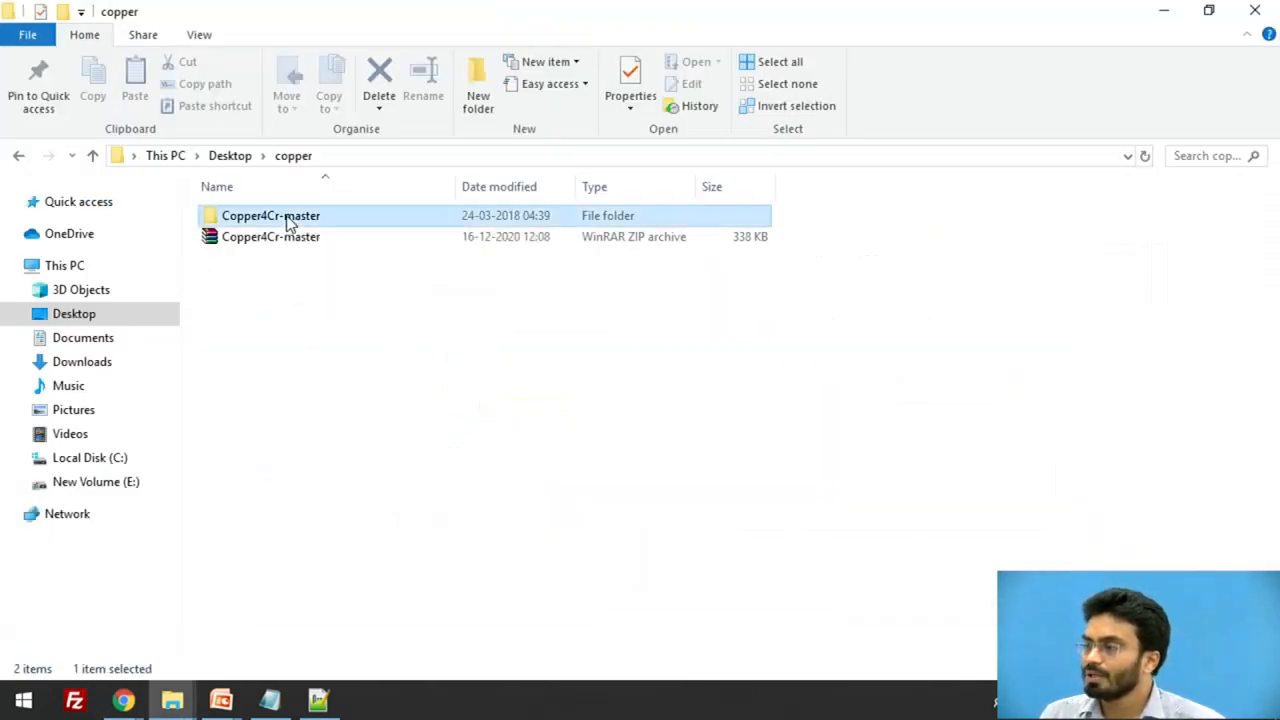
pyautogui.doubleClick(270, 215)
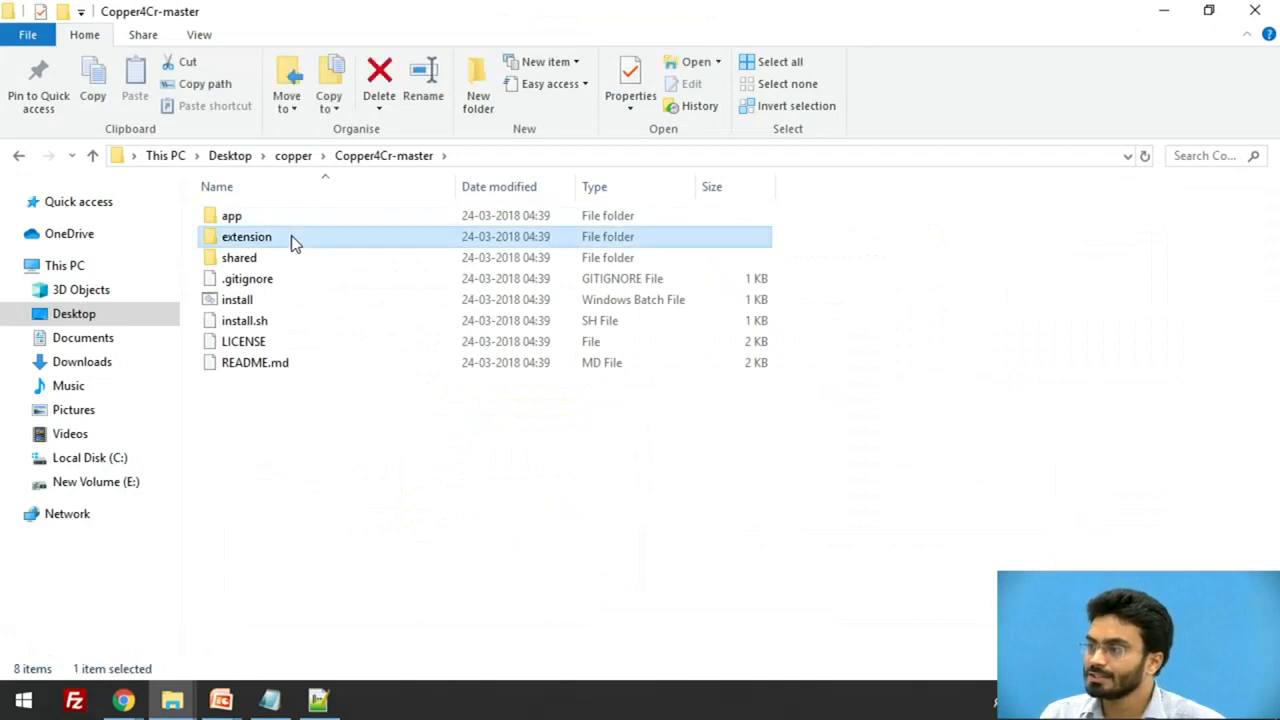
pyautogui.doubleClick(245, 236)
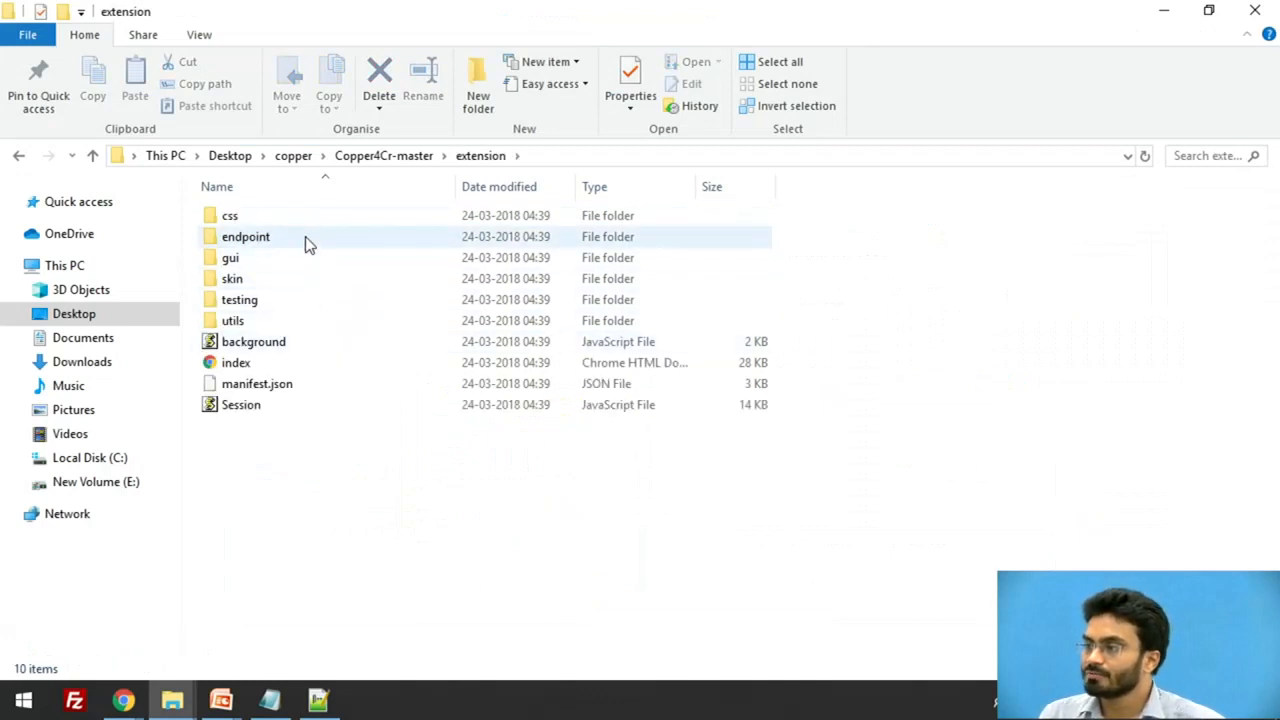
pyautogui.doubleClick(245, 236)
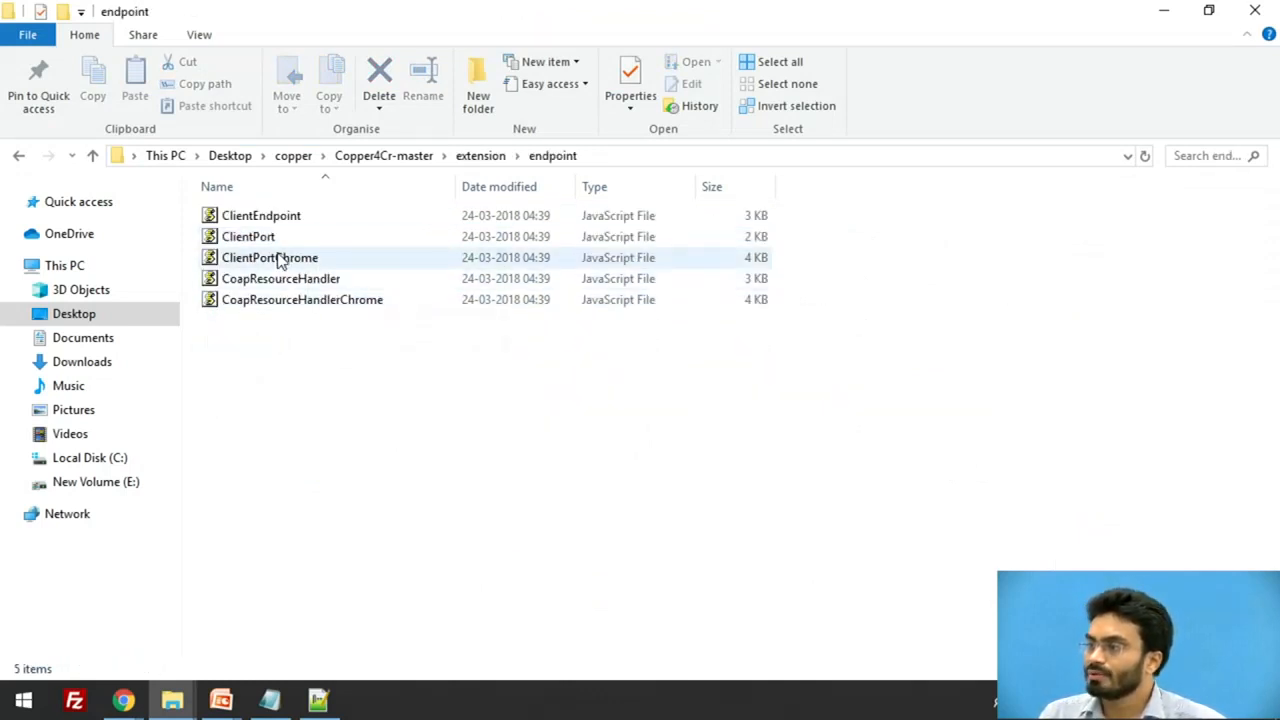
pyautogui.click(269, 257)
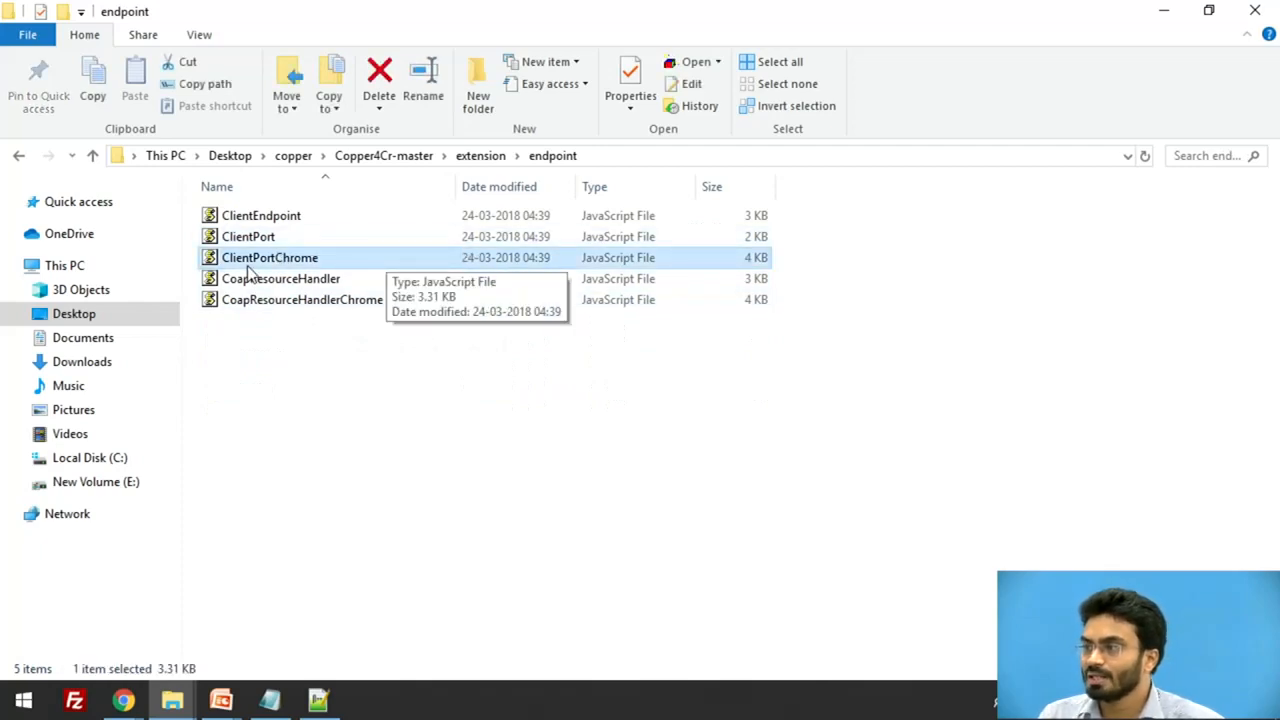
pyautogui.rightClick(268, 257)
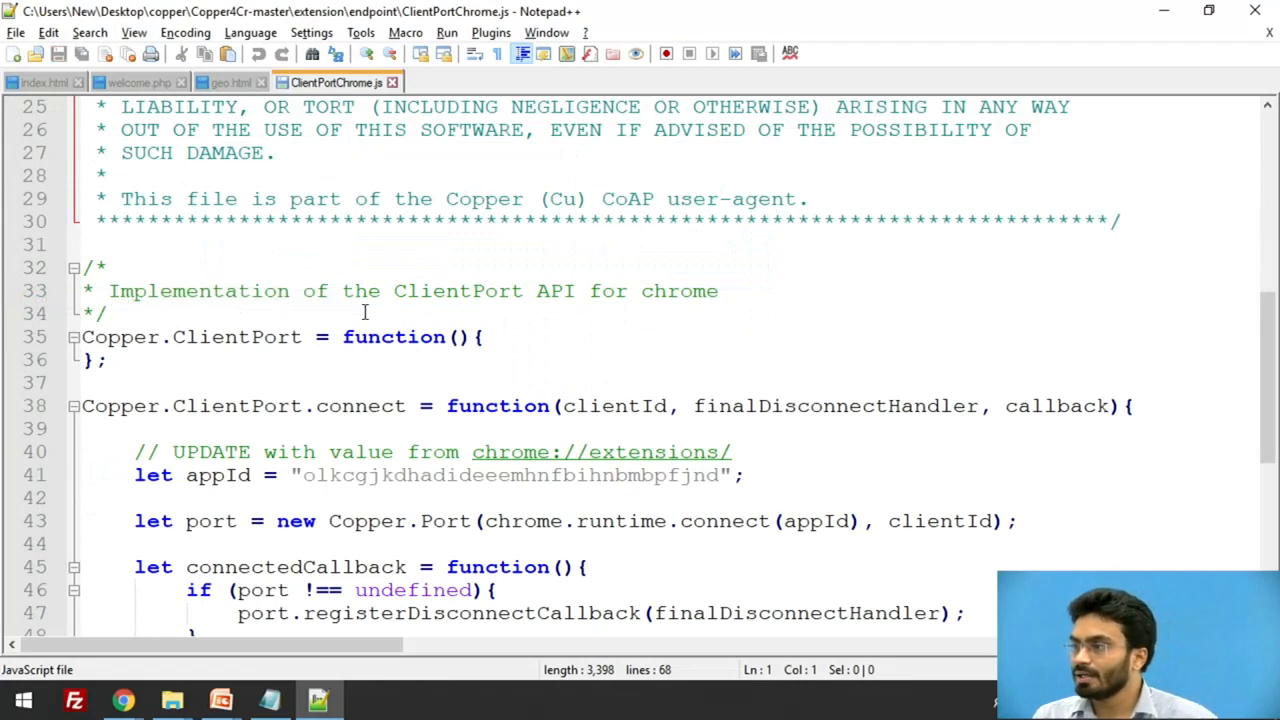
# - Scroll to line 41 and click into the appId string to replace it
pyautogui.scroll(-3)
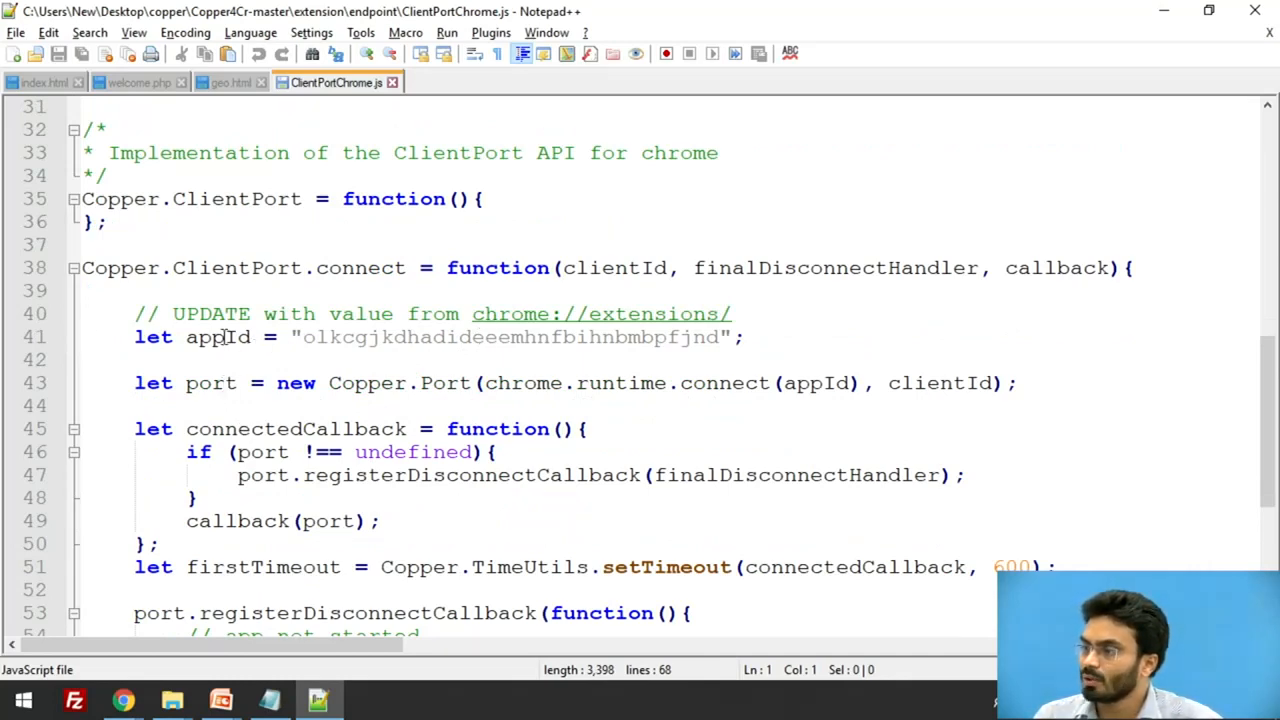
pyautogui.click(470, 337)
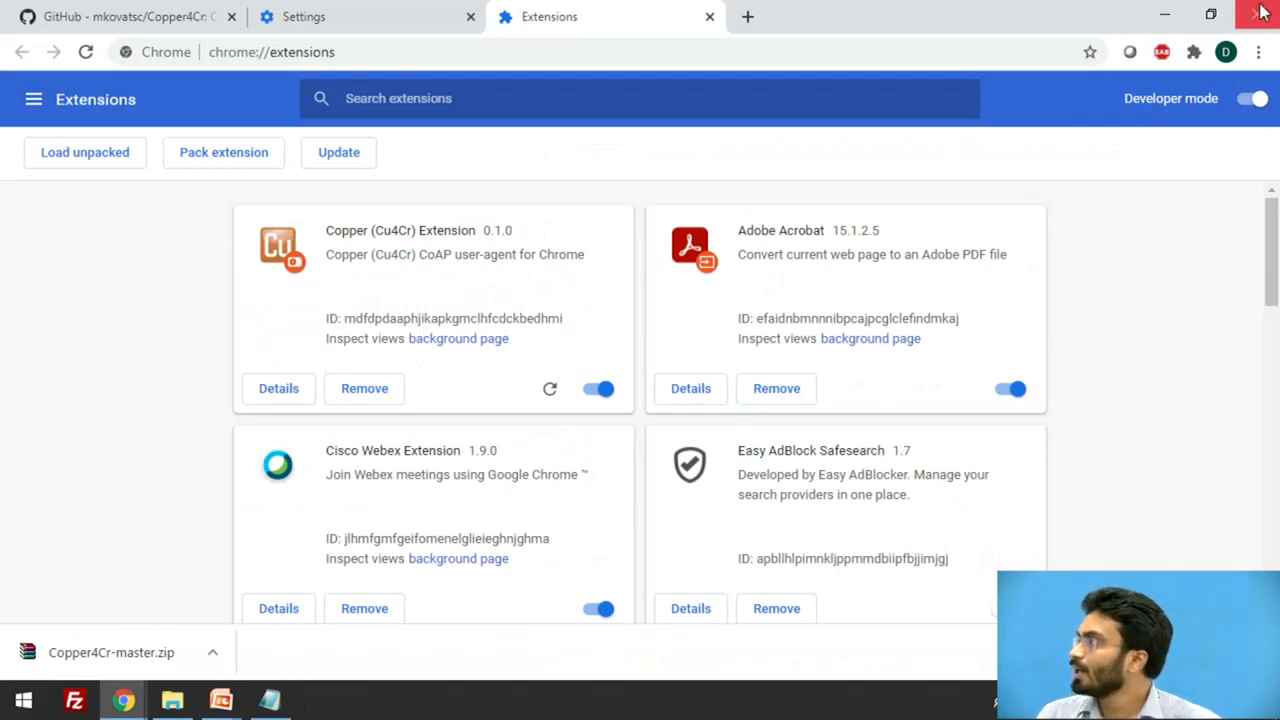
# - Reload the unpacked extensions to apply the new appId and pin Copper for quick access
pyautogui.click(1257, 52)
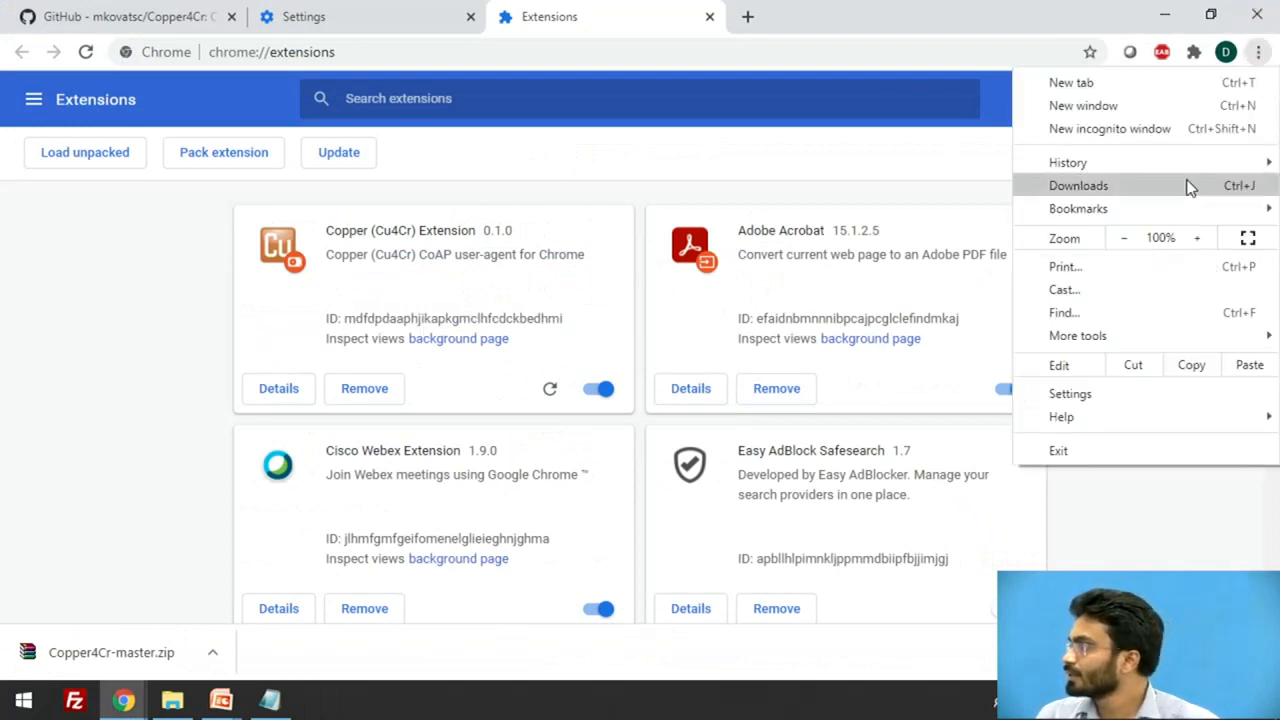
pyautogui.moveTo(1172, 184)
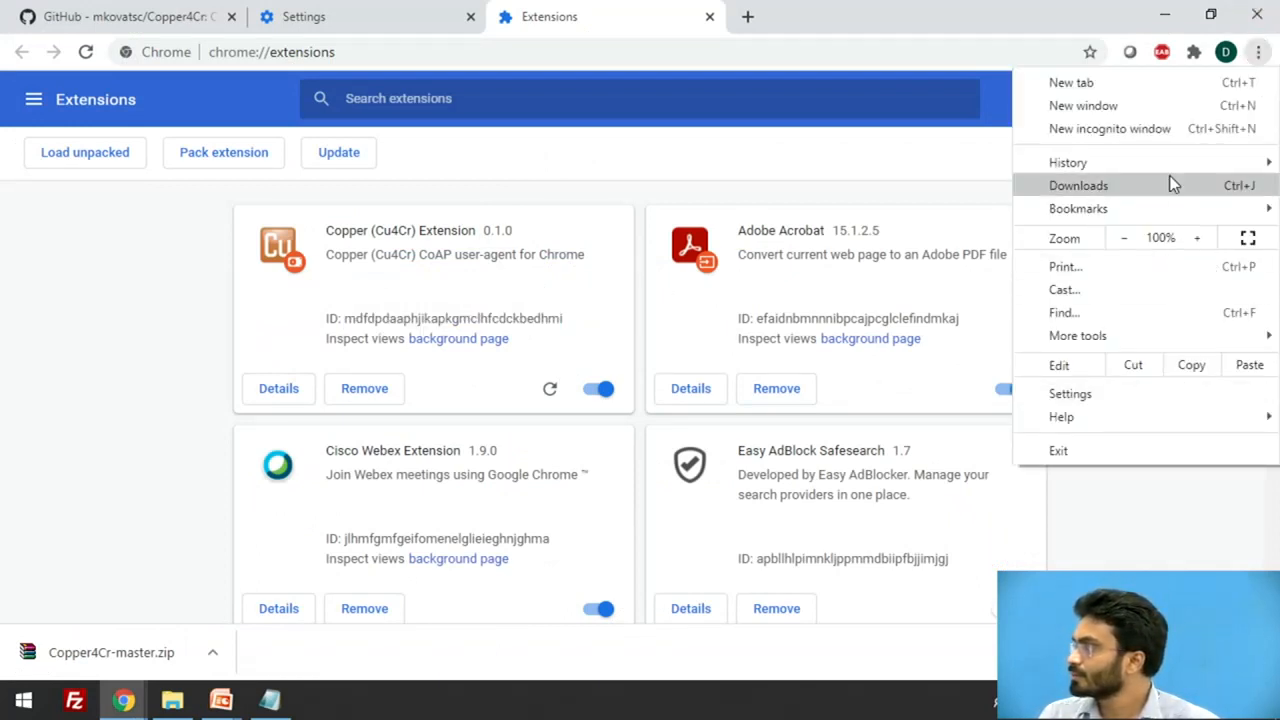
pyautogui.moveTo(418, 416)
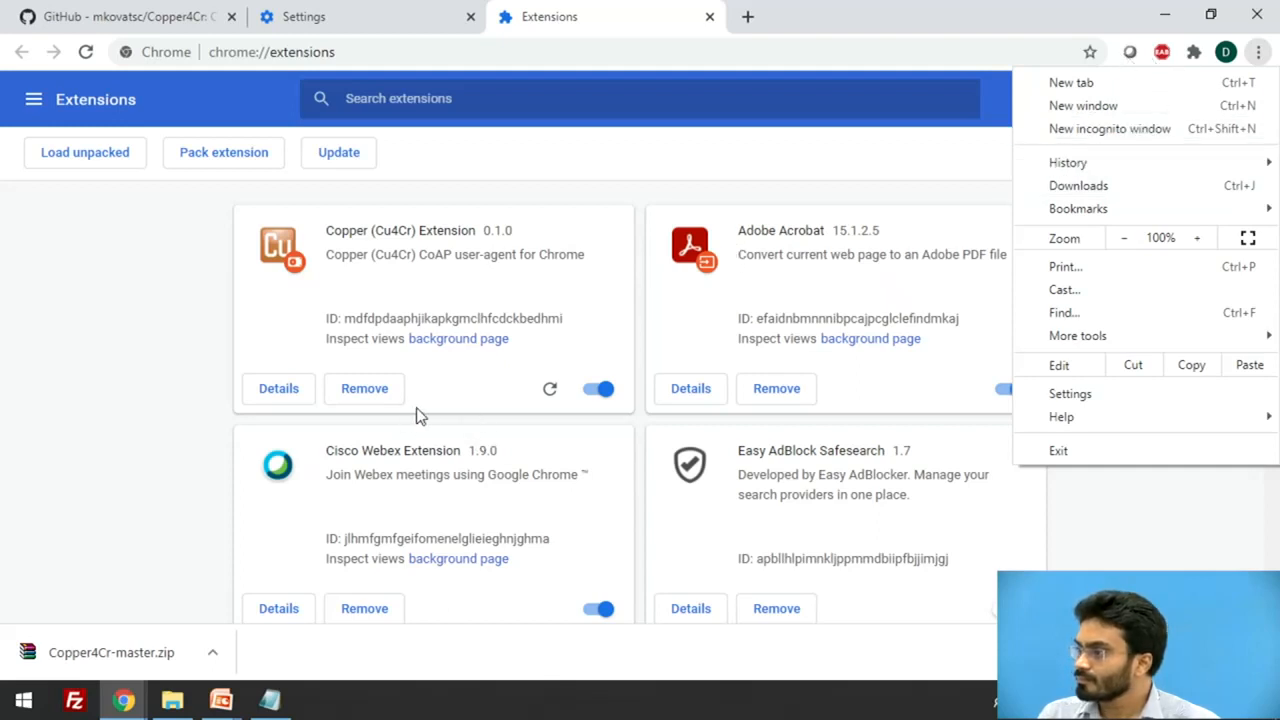
pyautogui.click(338, 153)
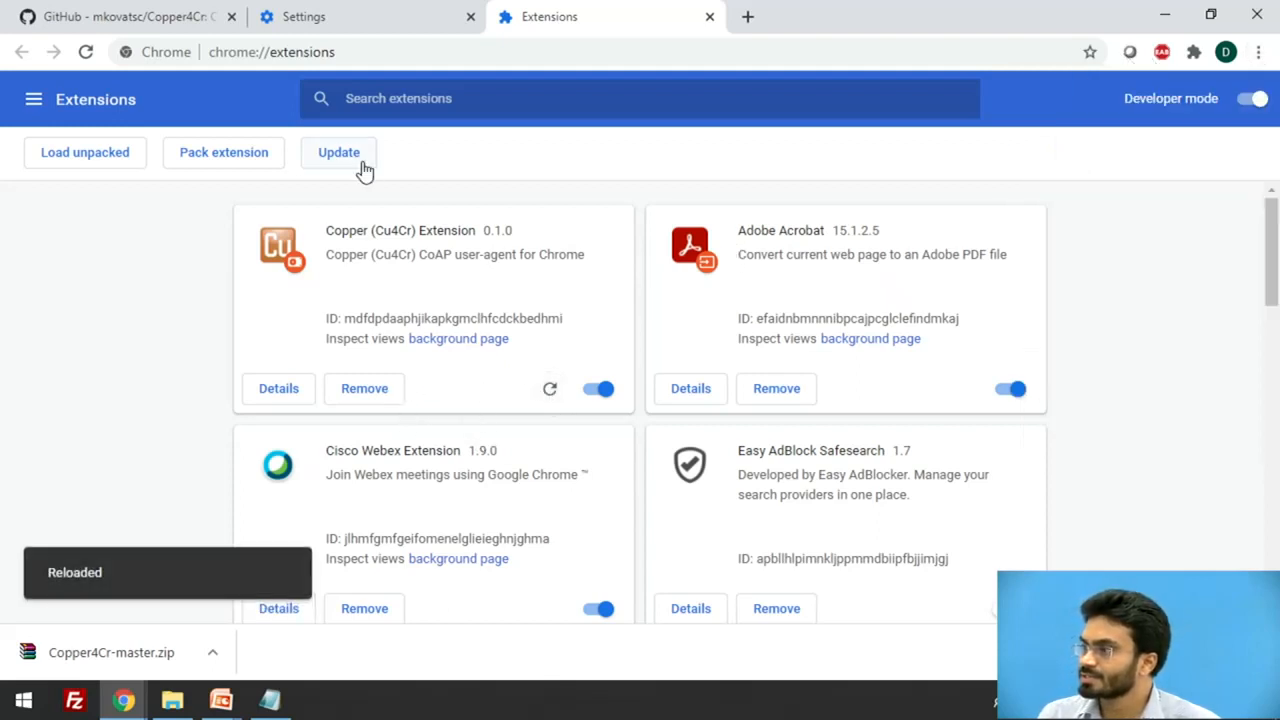
pyautogui.click(338, 152)
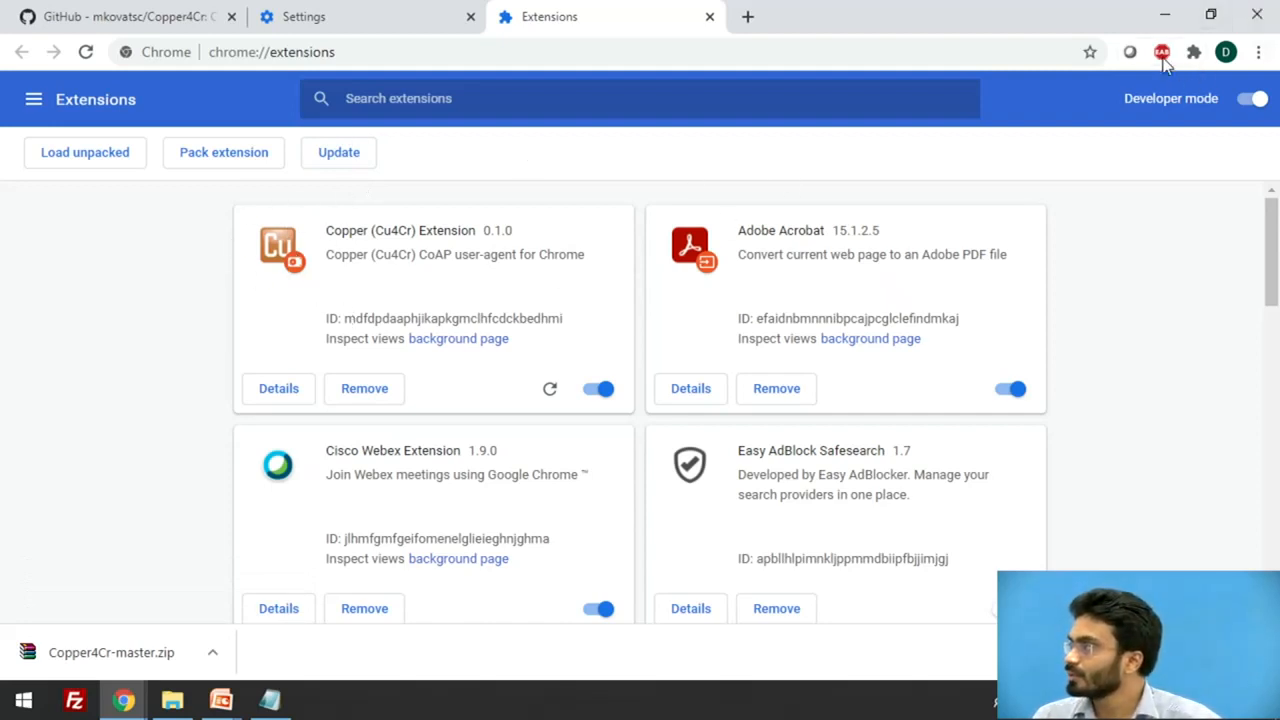
pyautogui.moveTo(1125, 52)
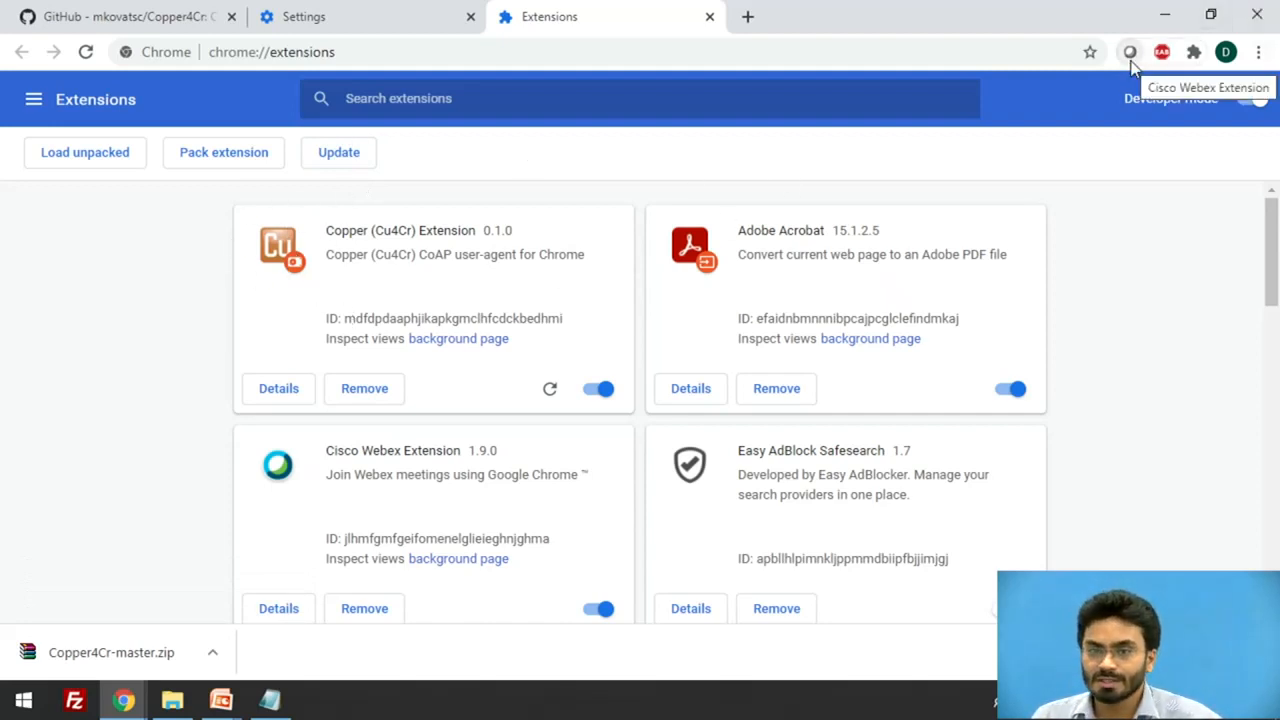
pyautogui.click(1258, 52)
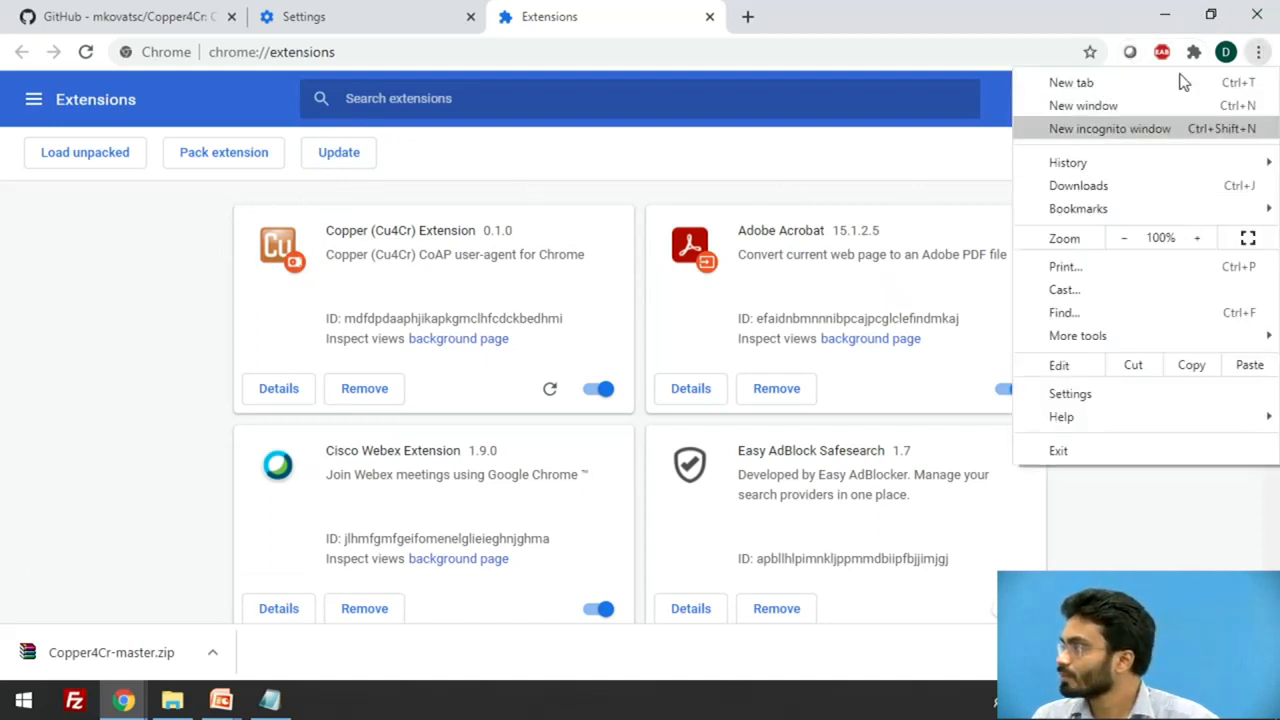
pyautogui.click(1194, 52)
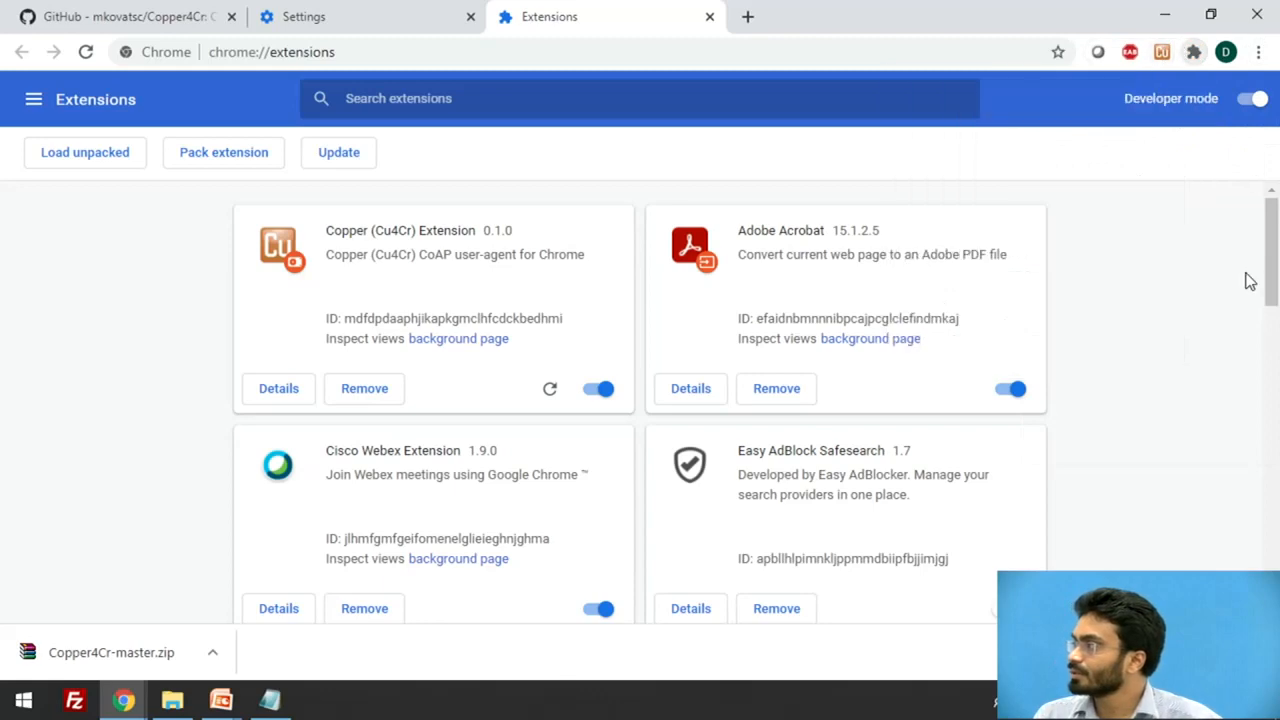
# - Launch the Copper client tab from its pinned icon, glance at GitHub, then return
pyautogui.click(471, 16)
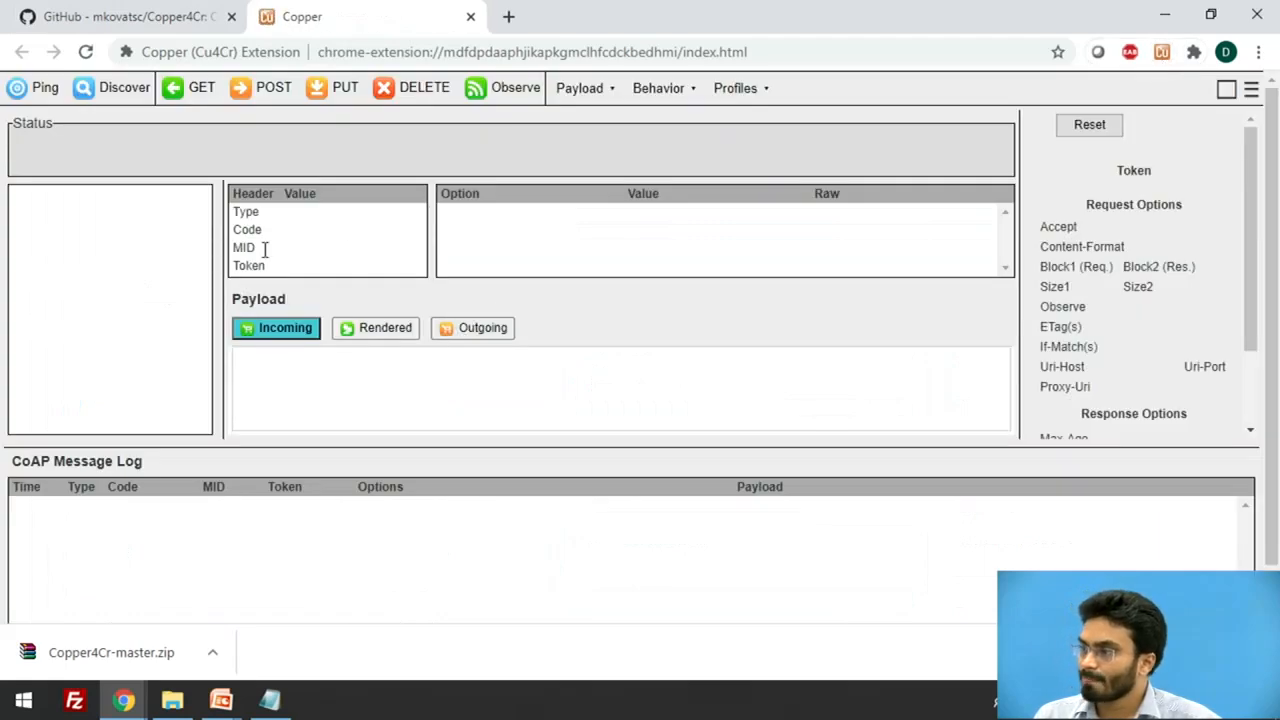
pyautogui.moveTo(203, 188)
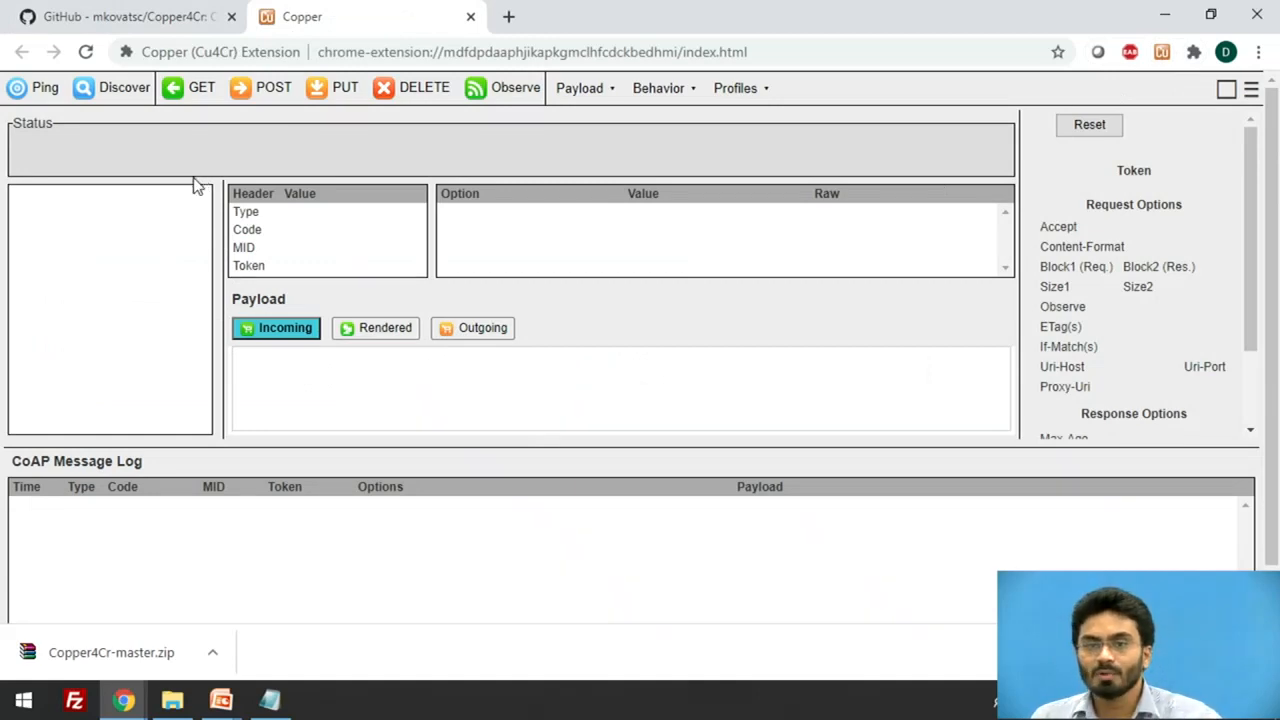
pyautogui.moveTo(193, 165)
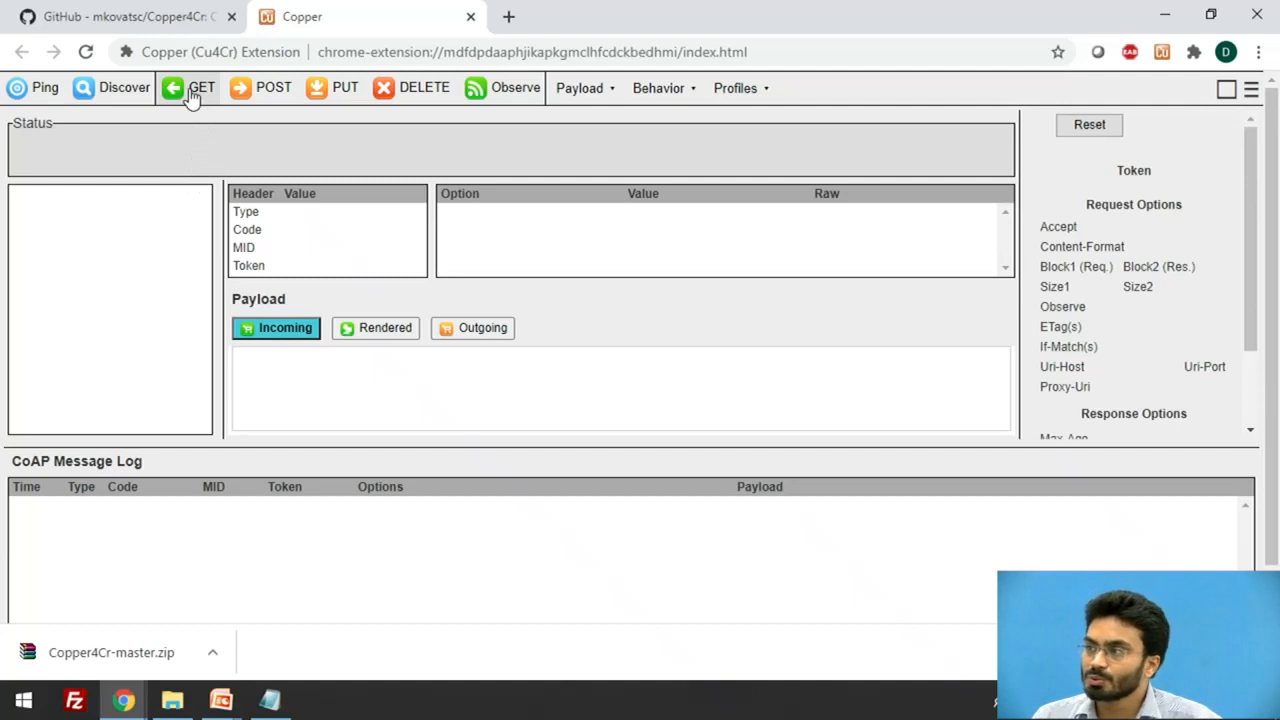
pyautogui.moveTo(193, 164)
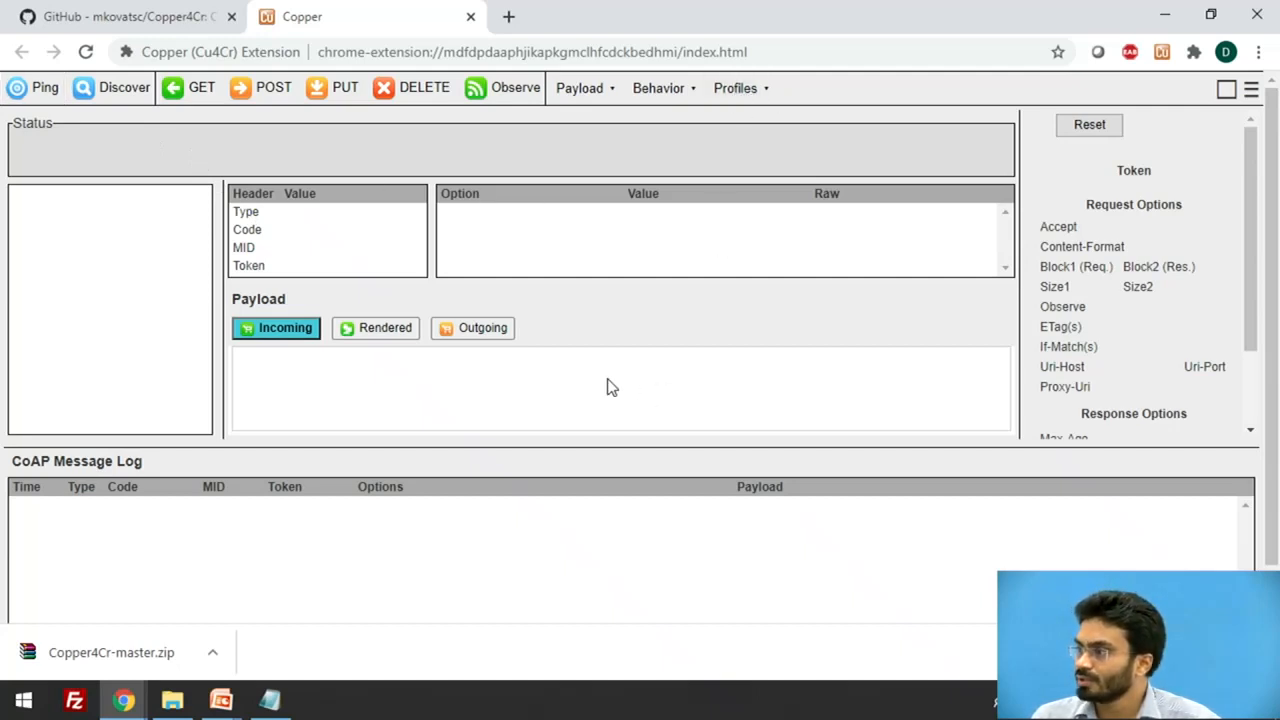
pyautogui.moveTo(477, 340)
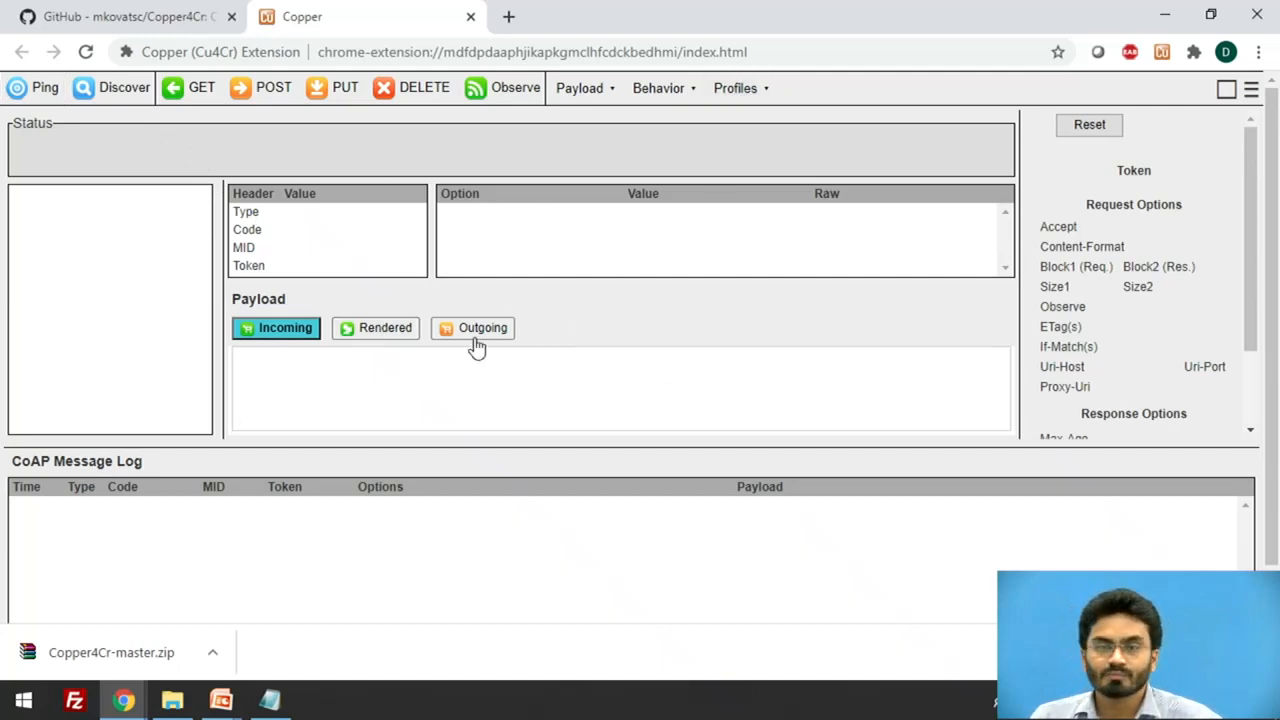
pyautogui.moveTo(398, 302)
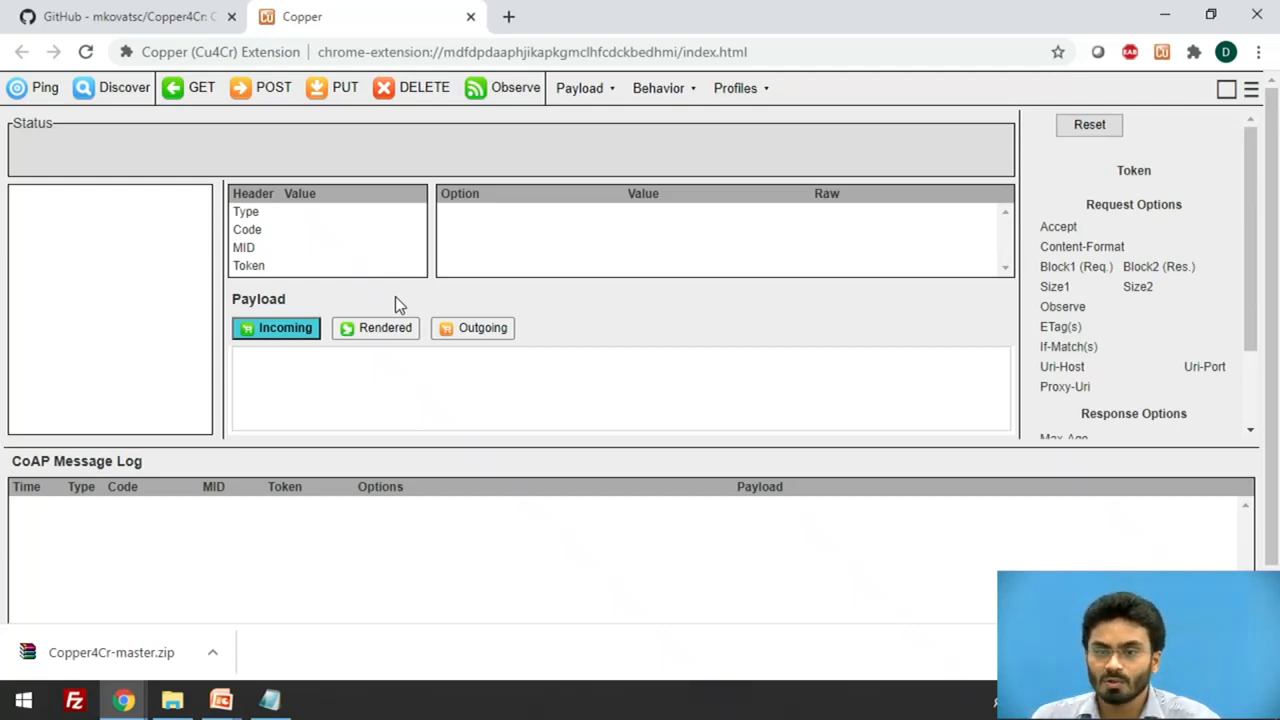
pyautogui.moveTo(380, 265)
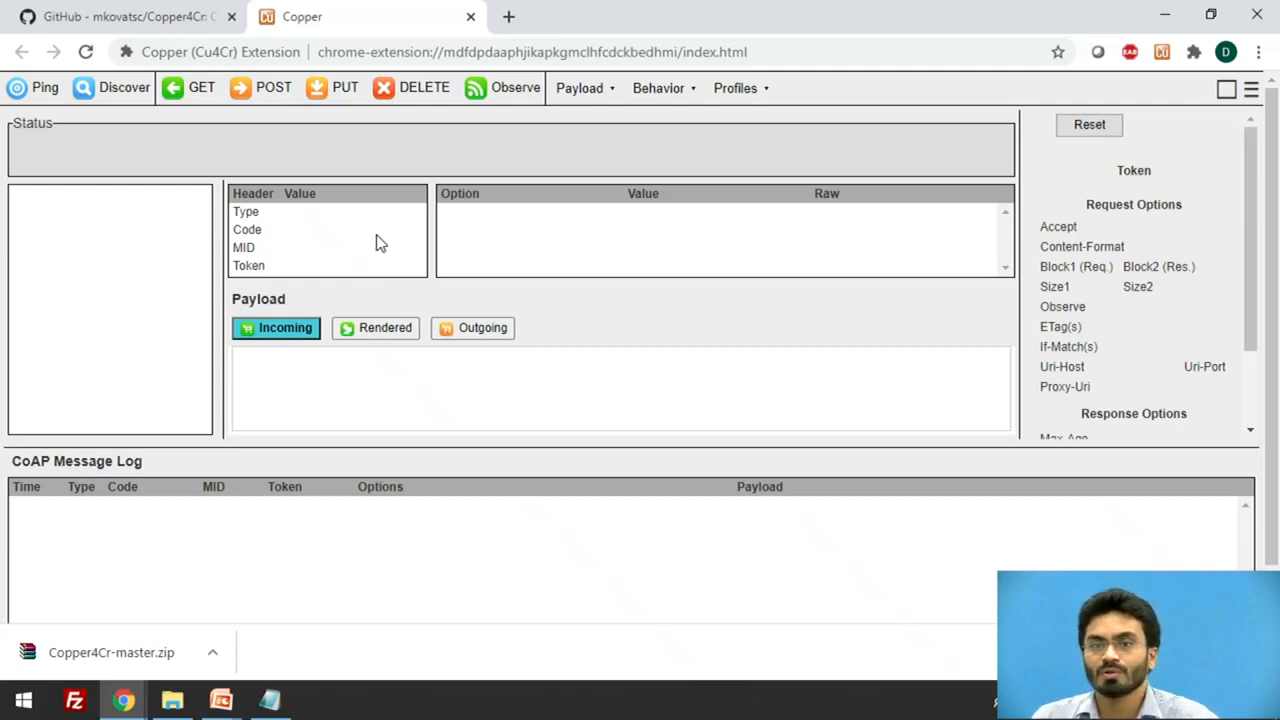
pyautogui.click(130, 17)
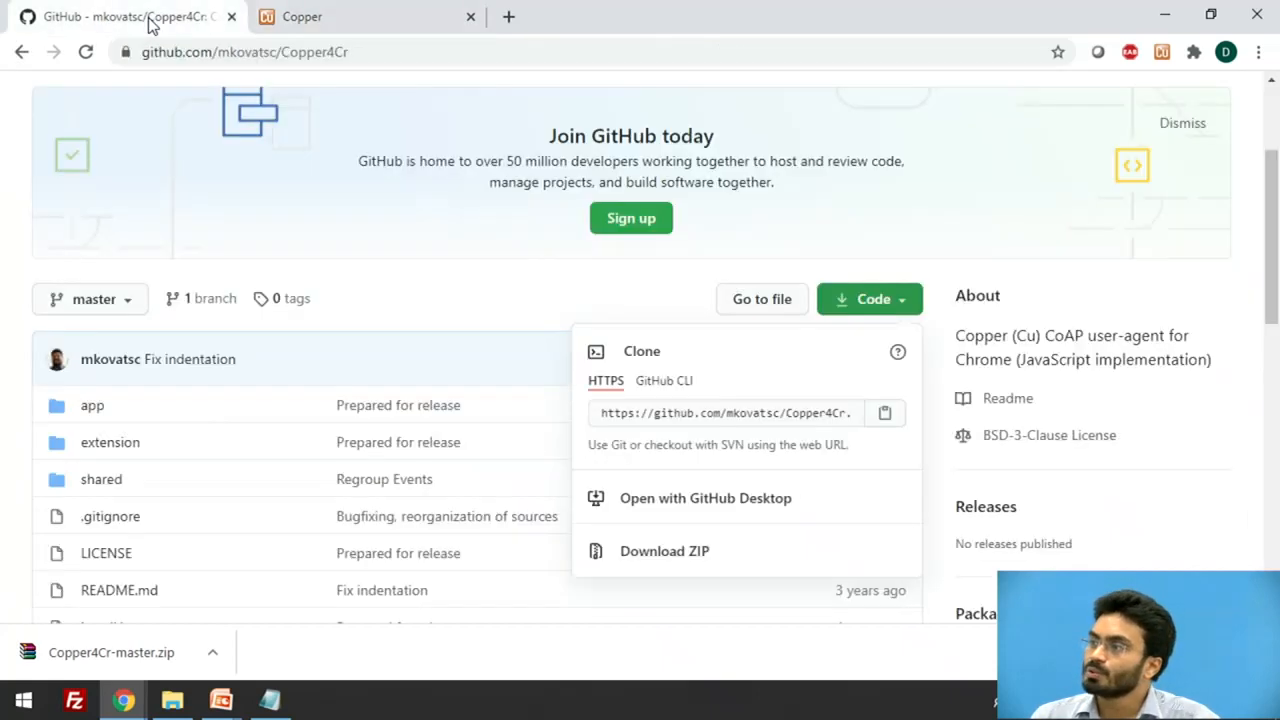
pyautogui.click(307, 17)
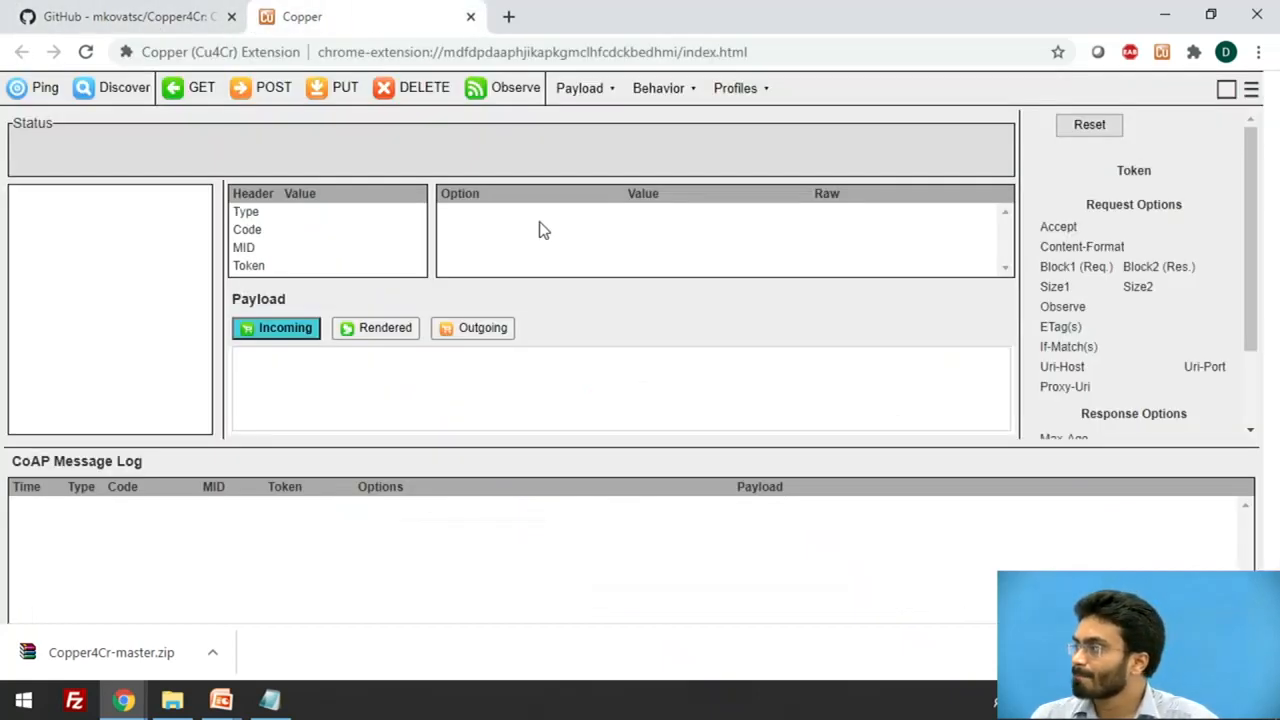
pyautogui.moveTo(646, 295)
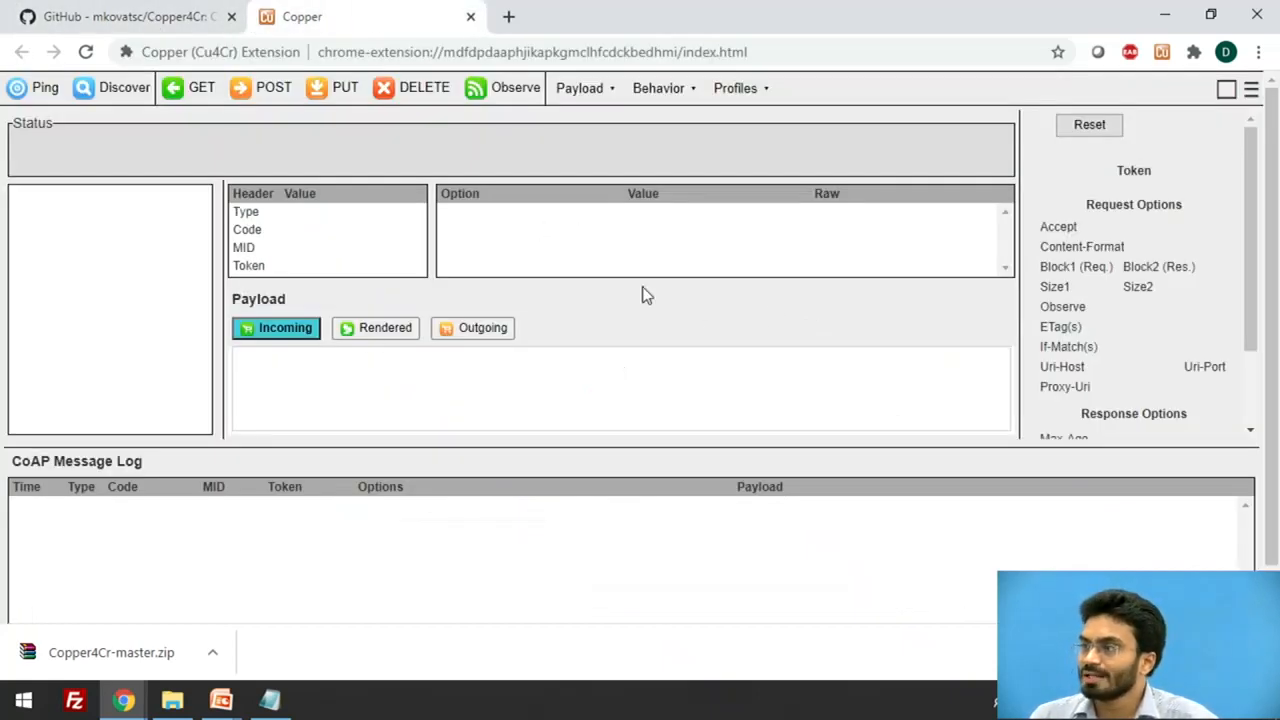
pyautogui.moveTo(44, 90)
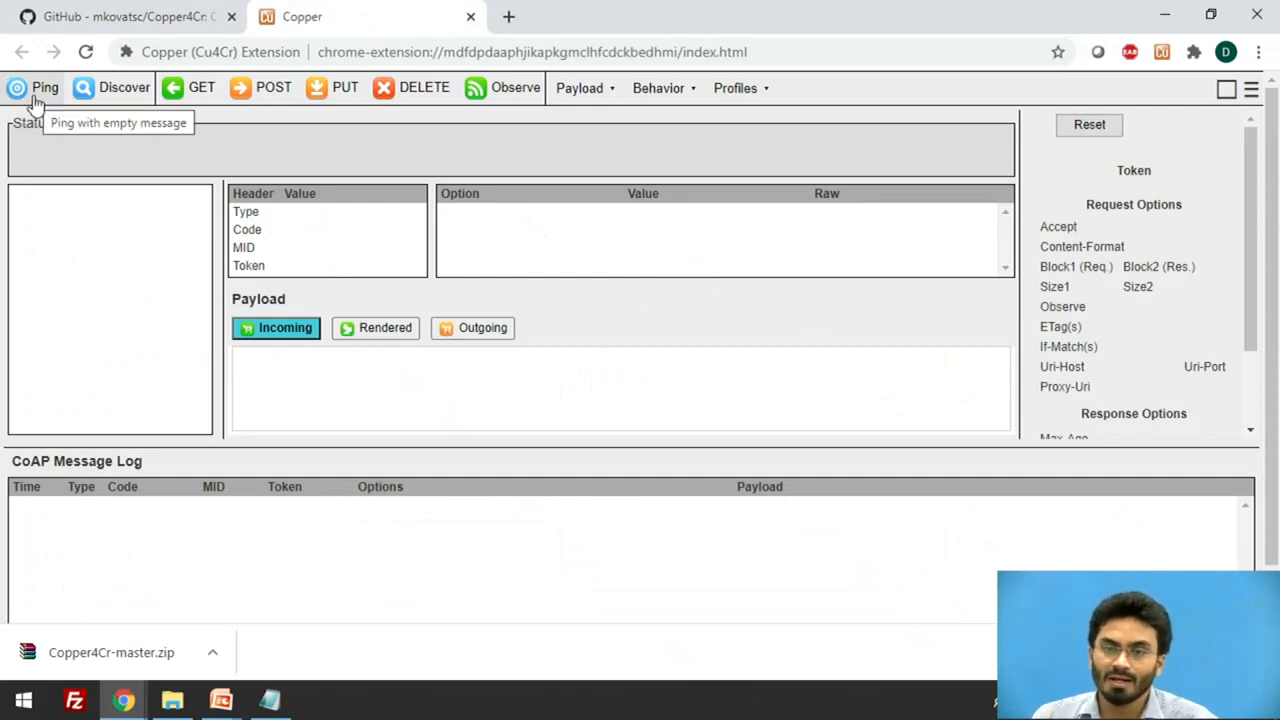
pyautogui.moveTo(160, 103)
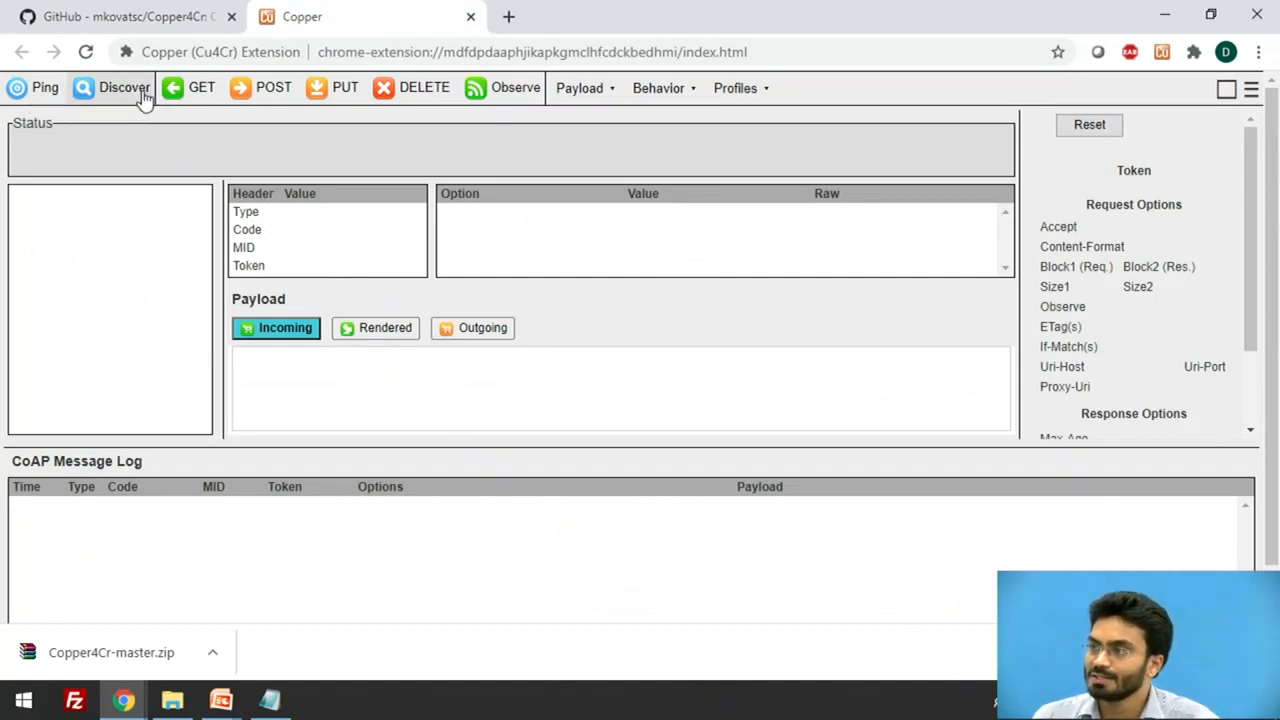
pyautogui.moveTo(143, 98)
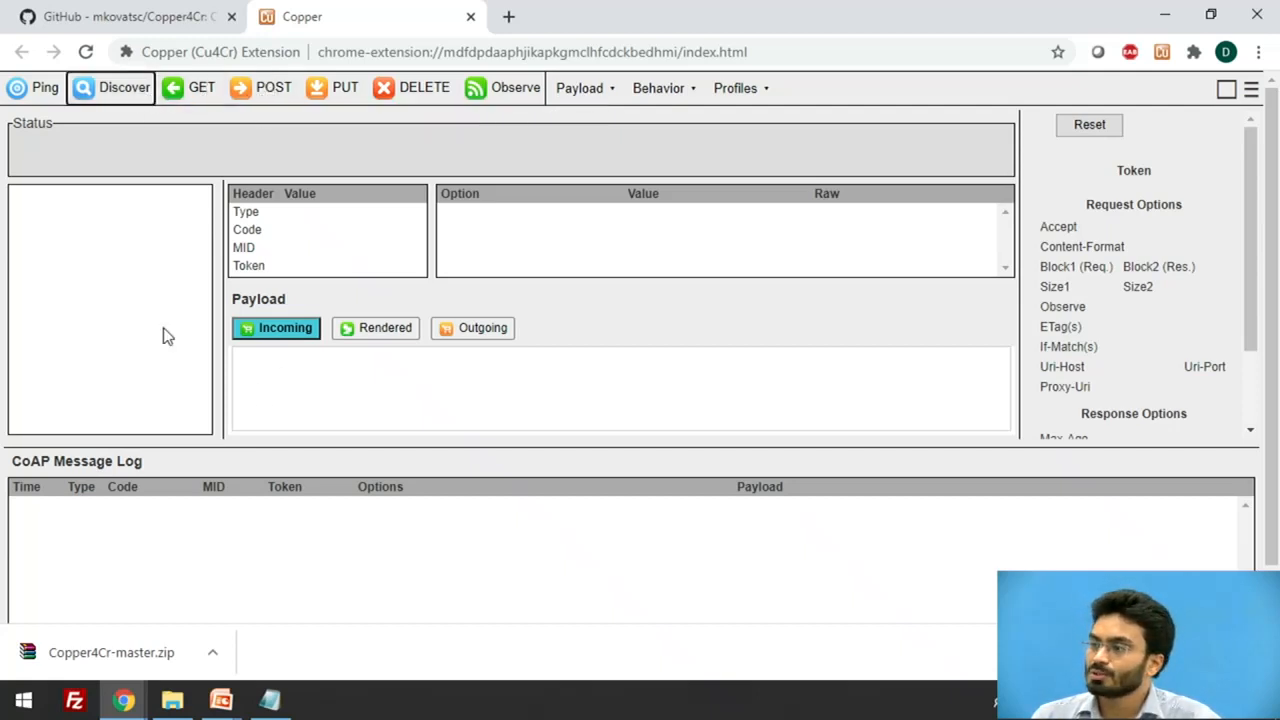
pyautogui.moveTo(477, 429)
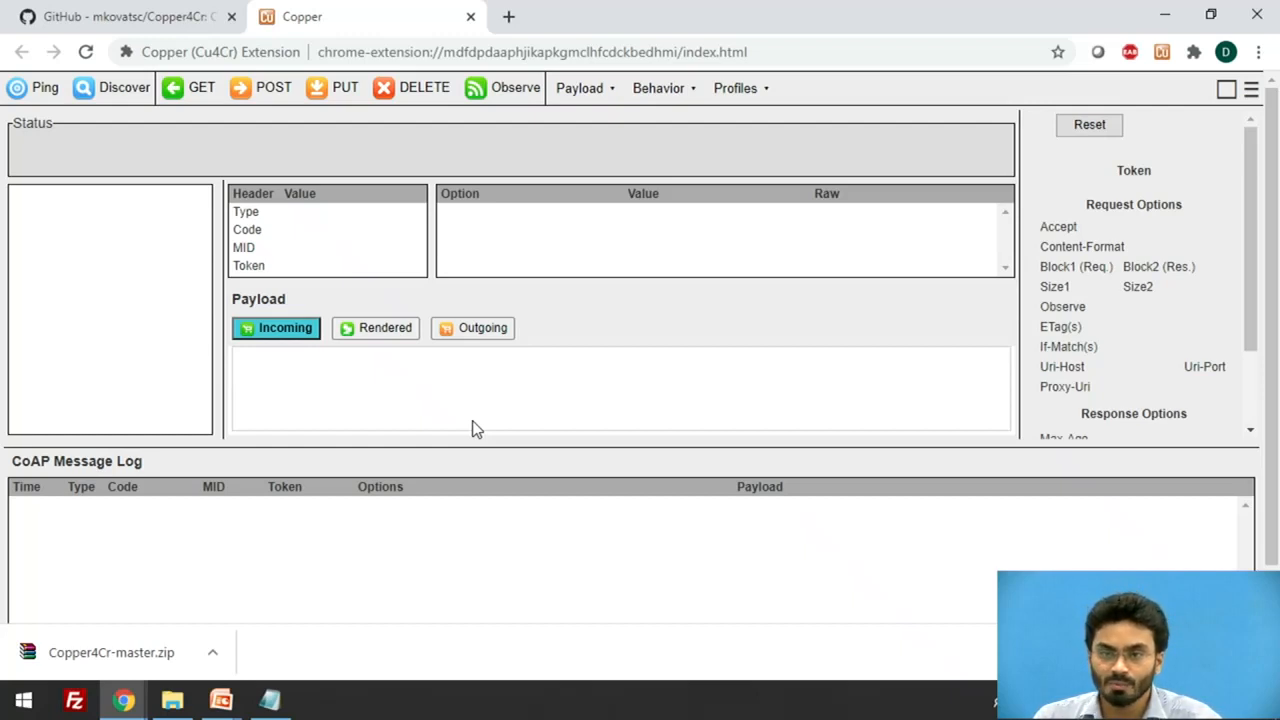
pyautogui.moveTo(477, 407)
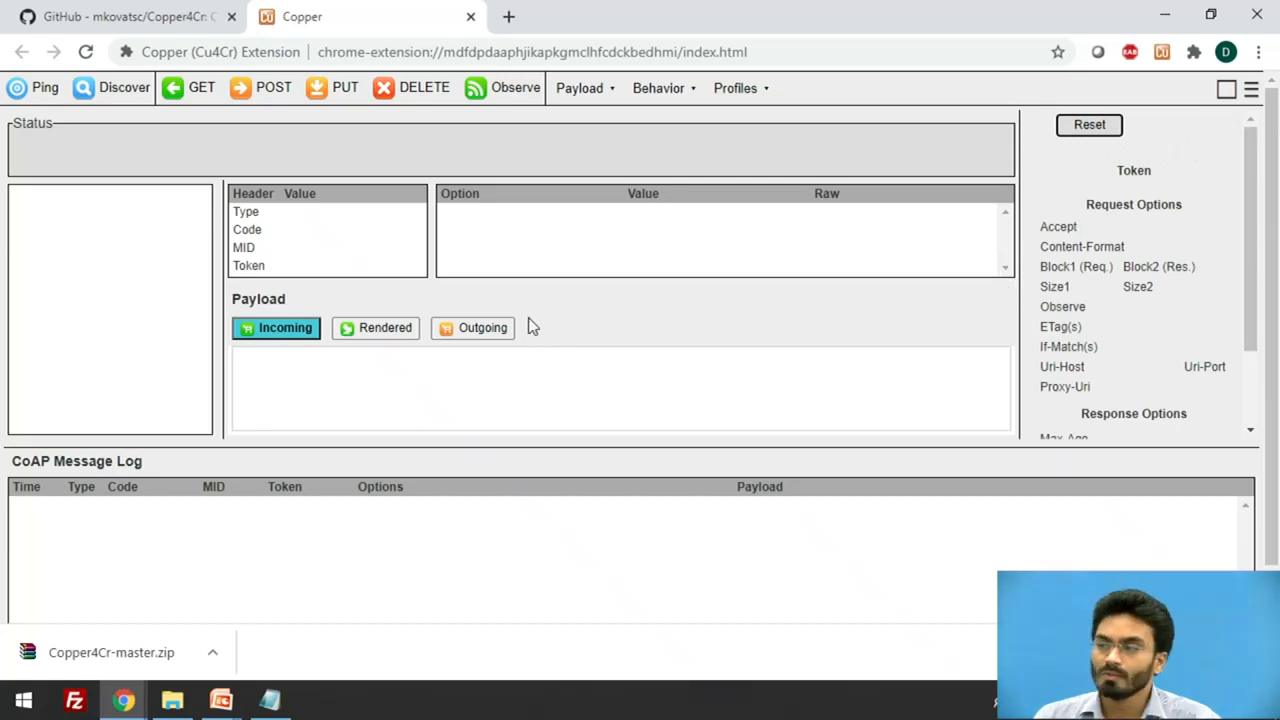
pyautogui.press('alt+tab')
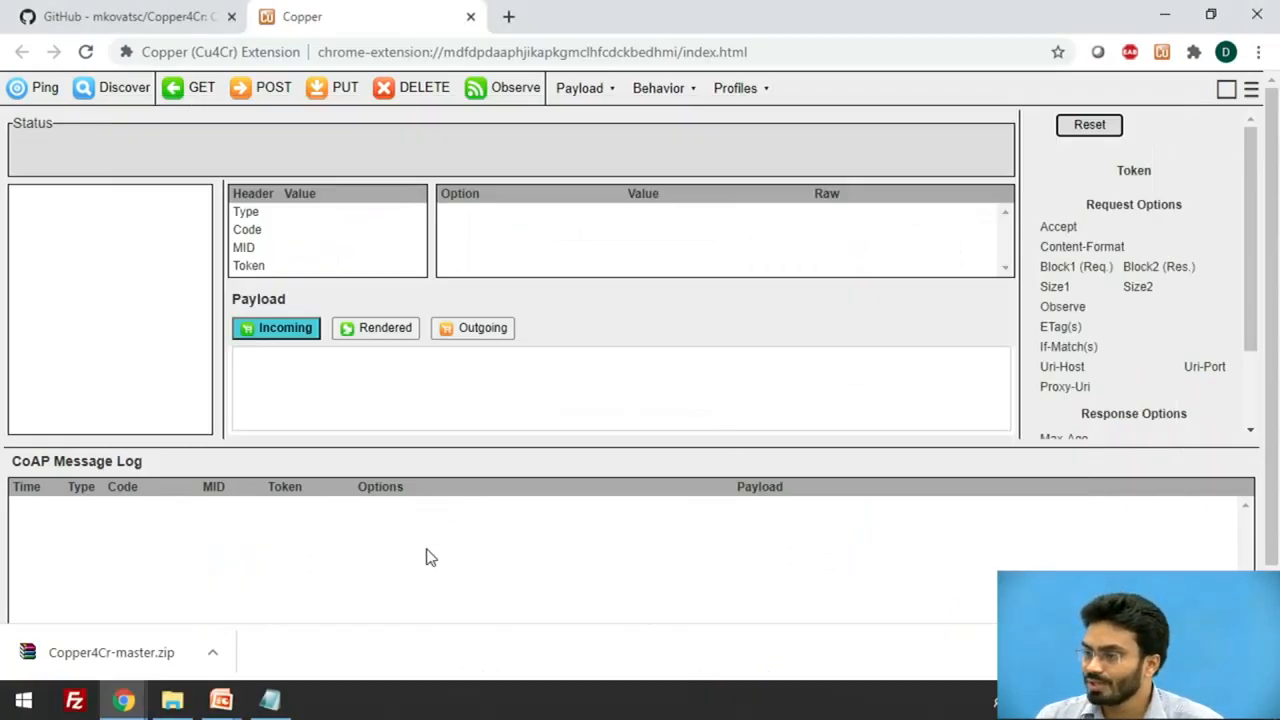
pyautogui.moveTo(394, 534)
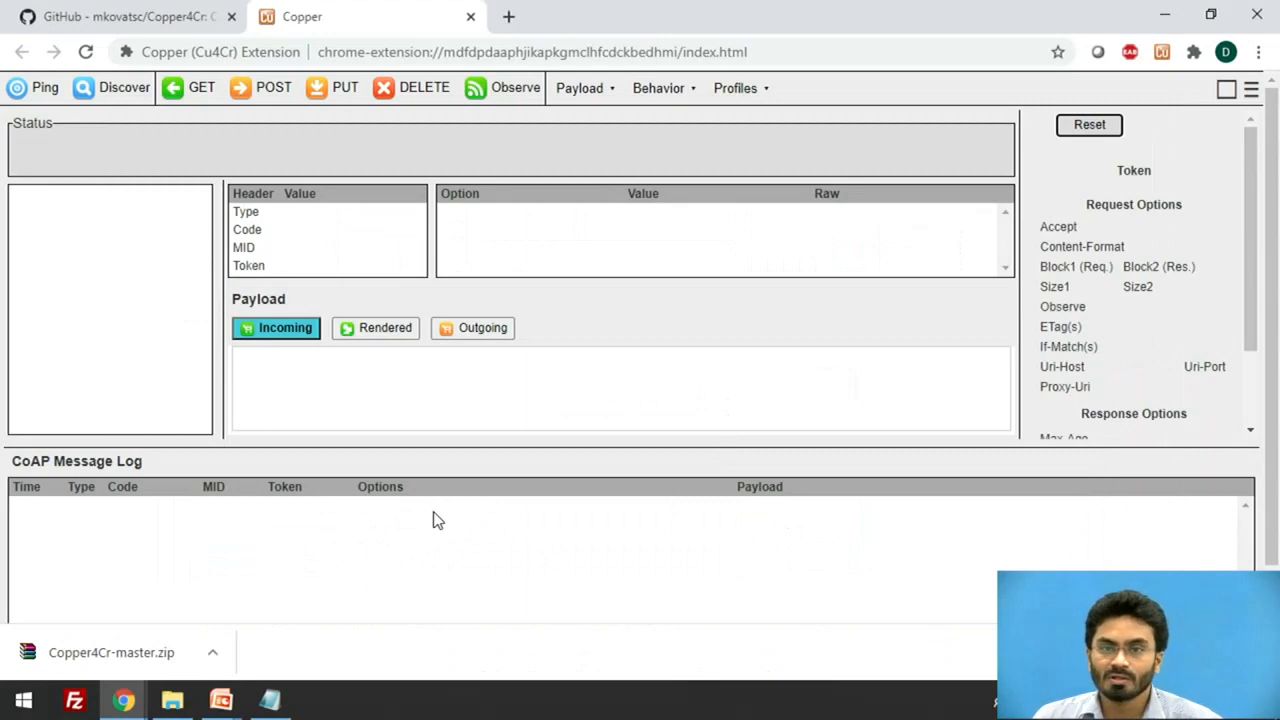
pyautogui.moveTo(442, 592)
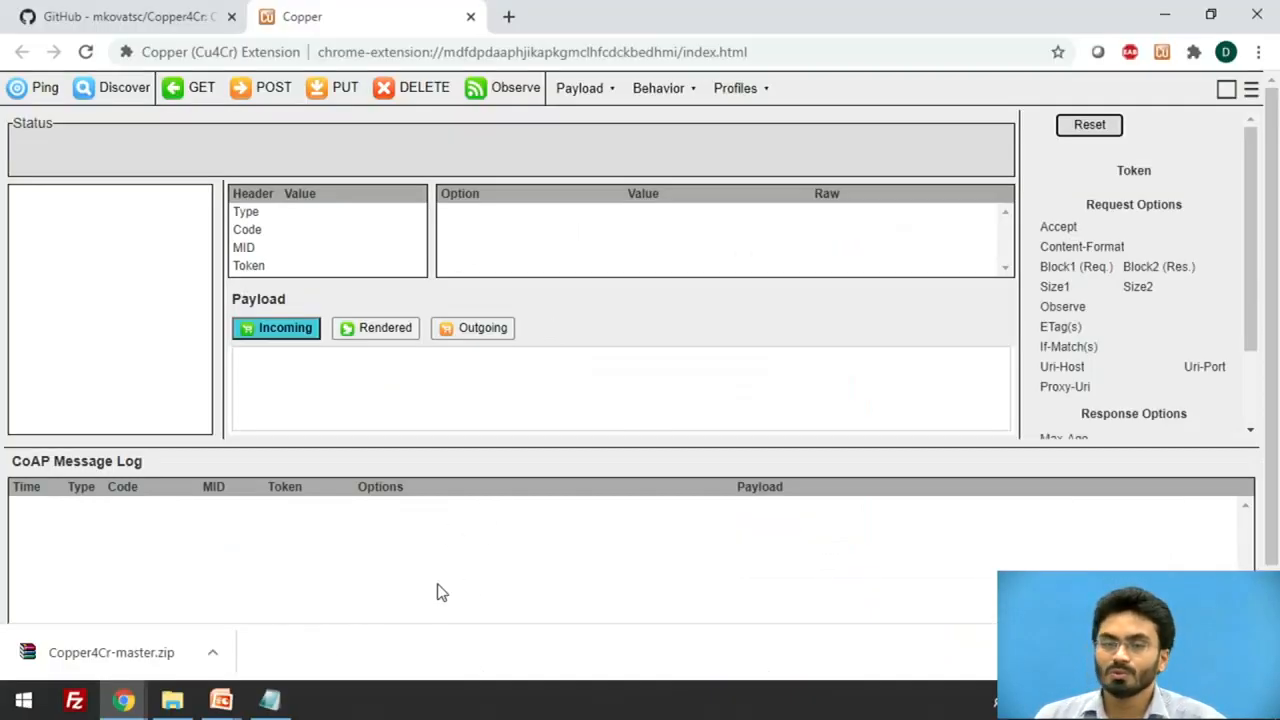
pyautogui.moveTo(456, 553)
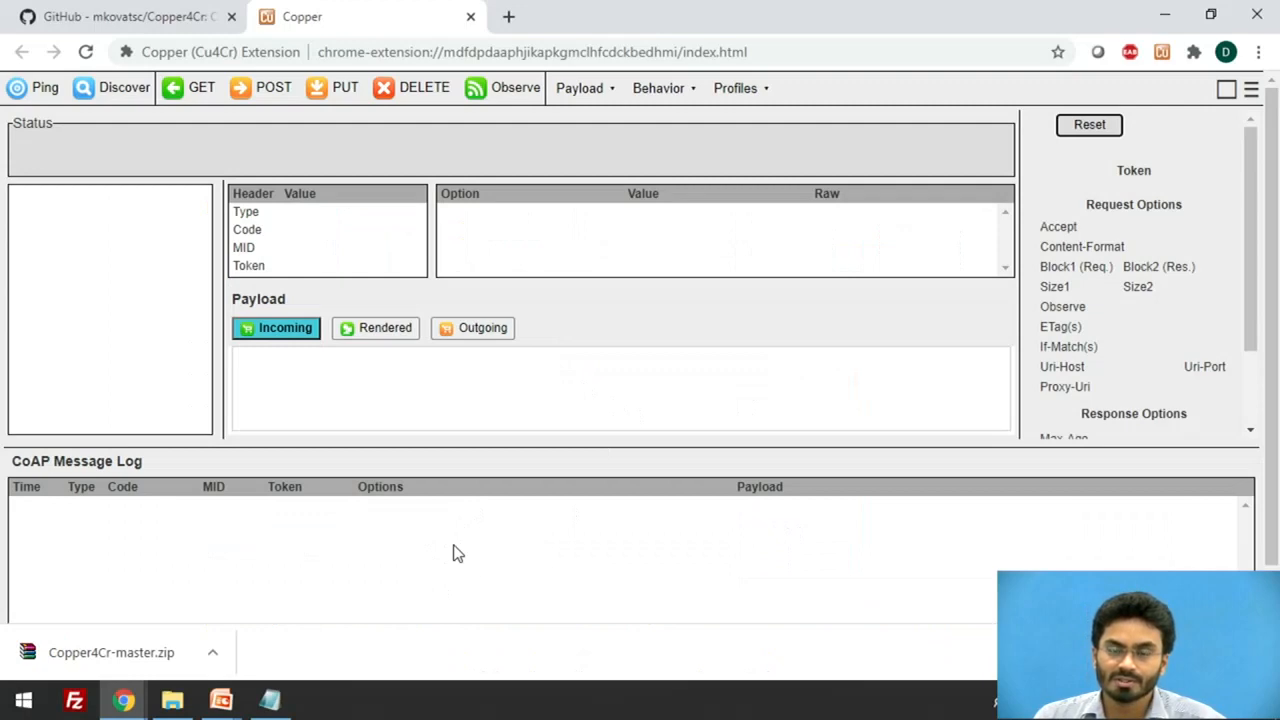
pyautogui.moveTo(460, 548)
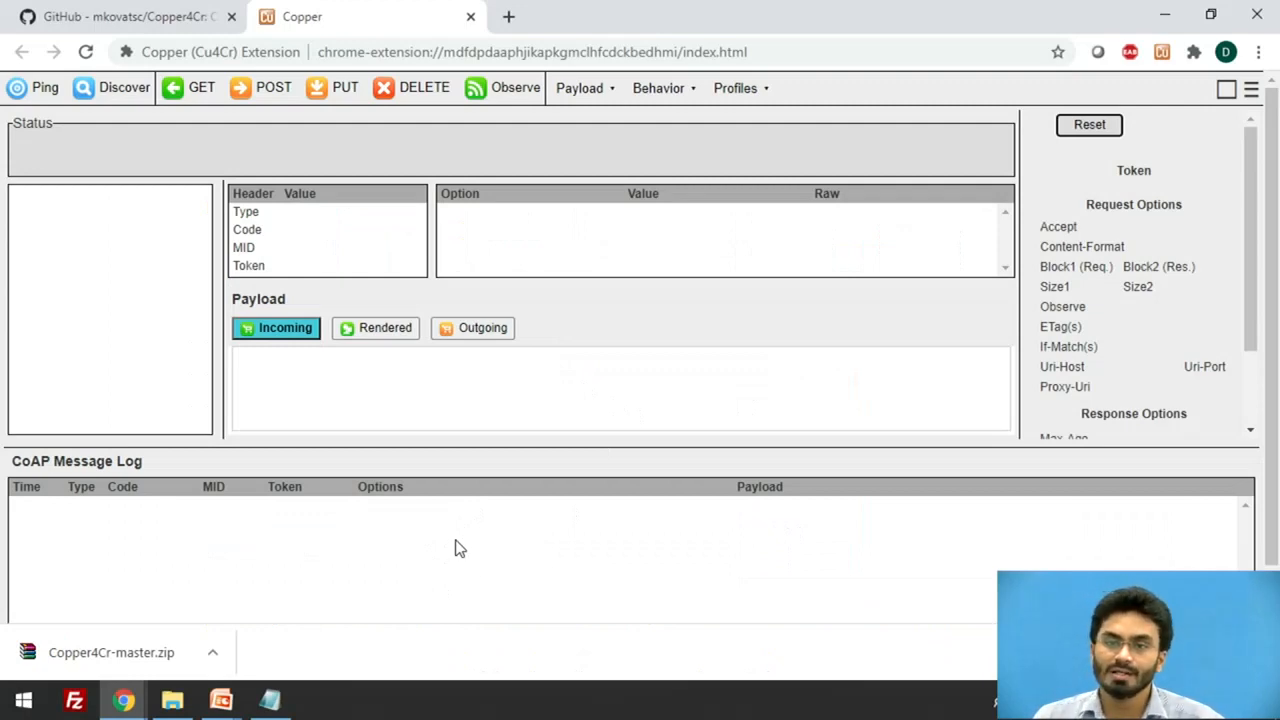